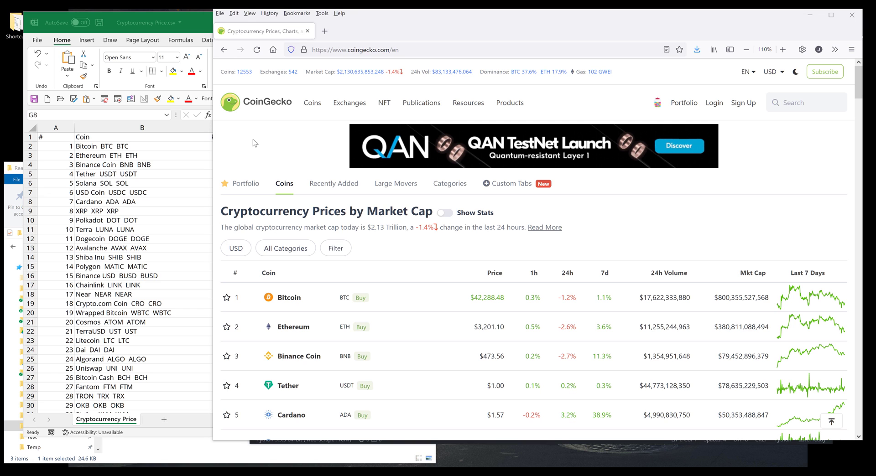
mouse_move(368, 265)
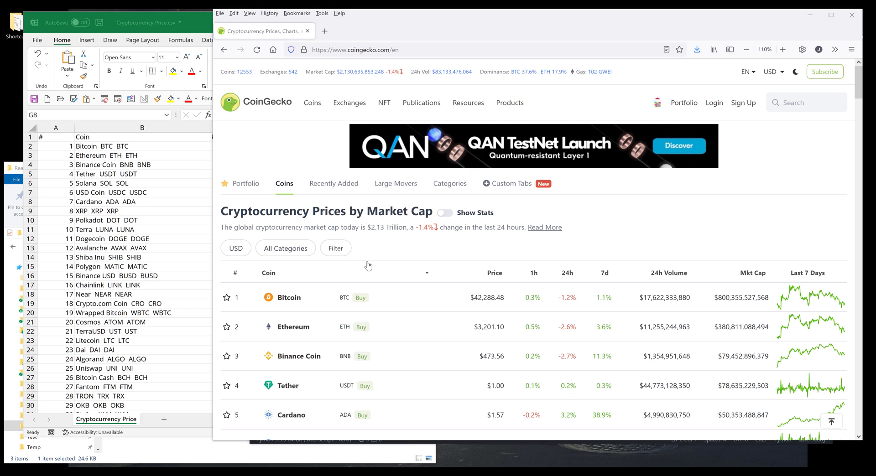
Scroll CoinGecko's market-cap table, then bring the Cryptocurrency Price spreadsheet forward.
scroll("down", 3)
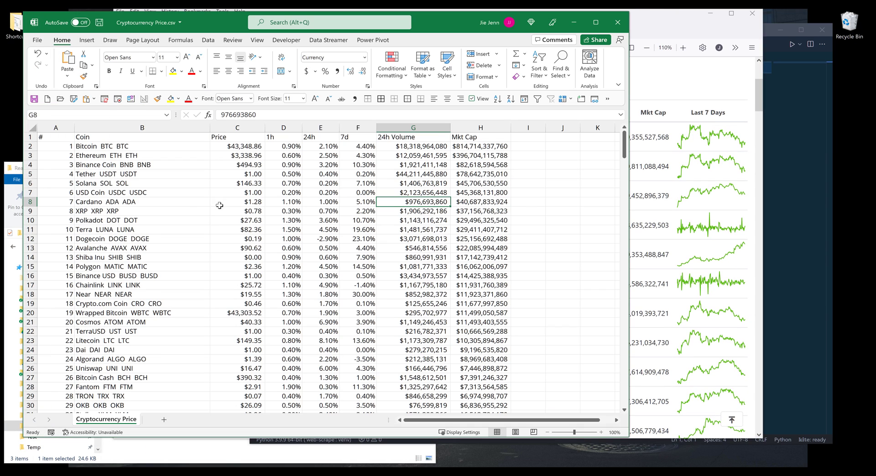
mouse_move(213, 224)
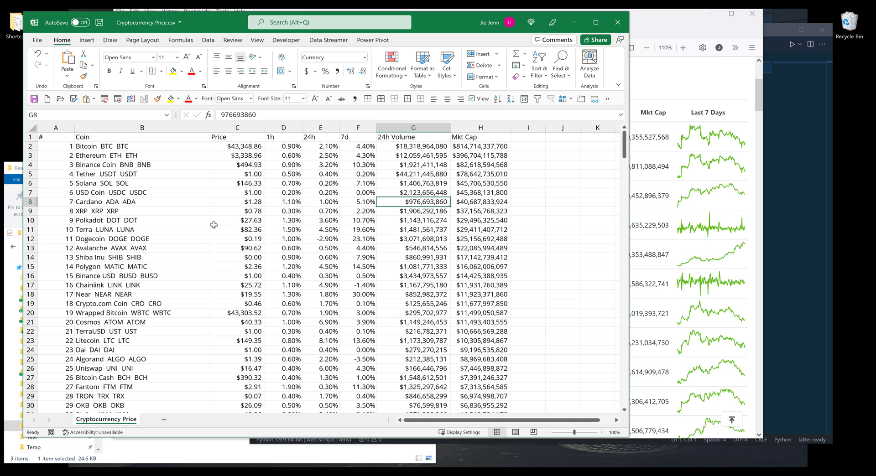
Bring up CoinGecko's live price table and scroll through it.
left_click(237, 221)
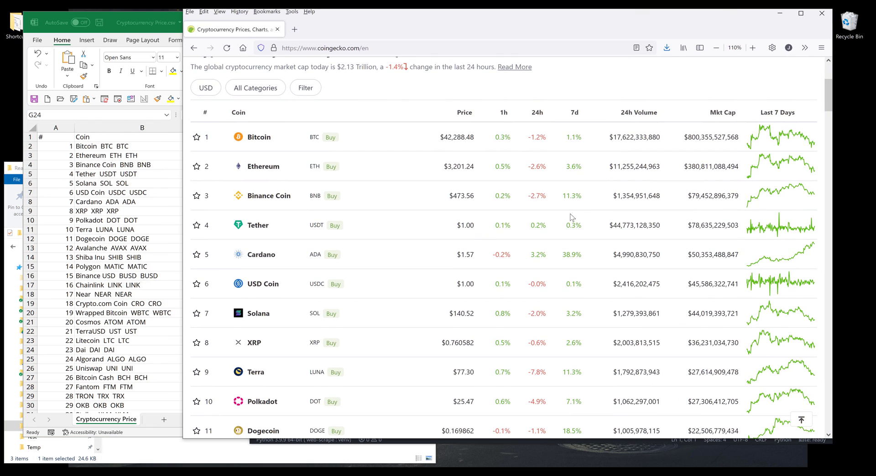
scroll("up", 3)
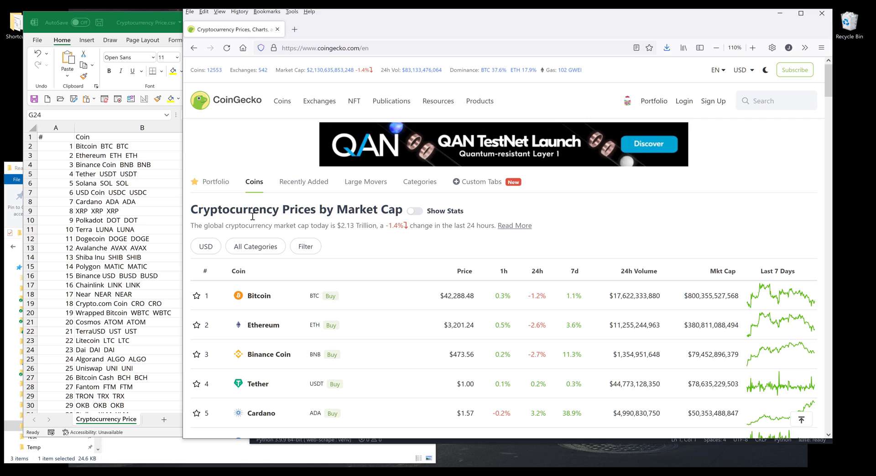
scroll("down", 3)
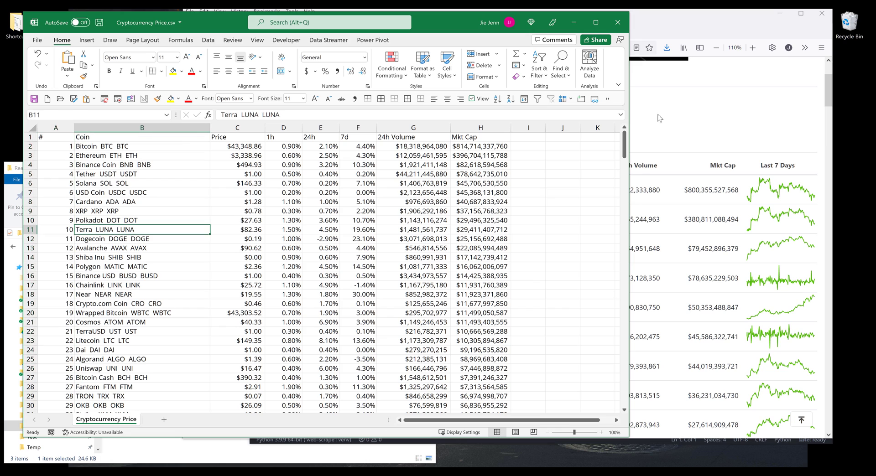
Check Bitcoin's name, 1h/24h/7d percentages, 24h volume and market cap in Excel.
left_click(121, 146)
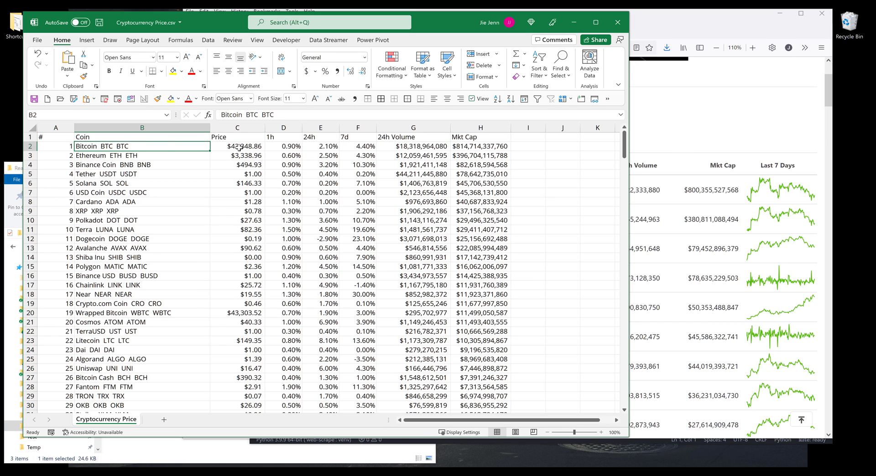
left_click(283, 146)
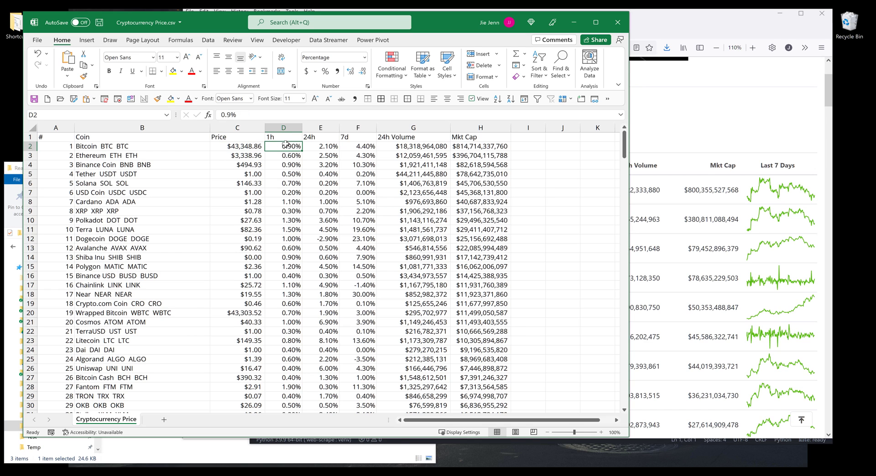
left_click(320, 146)
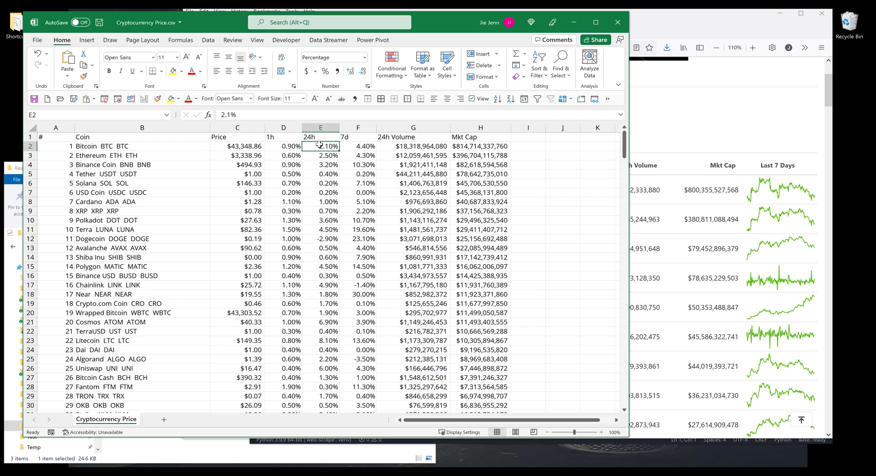
left_click(357, 147)
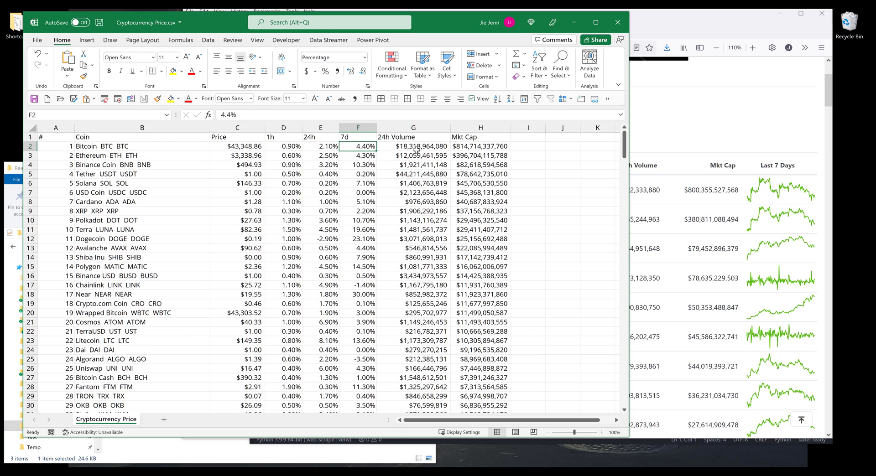
left_click(414, 146)
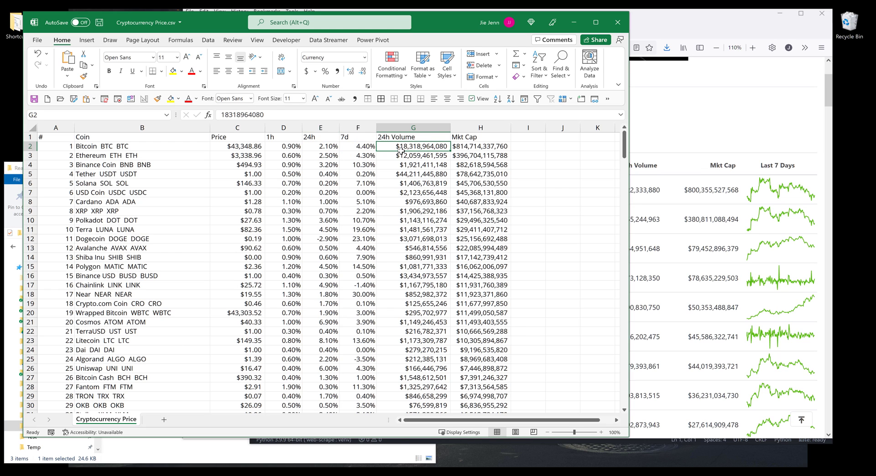
left_click(480, 146)
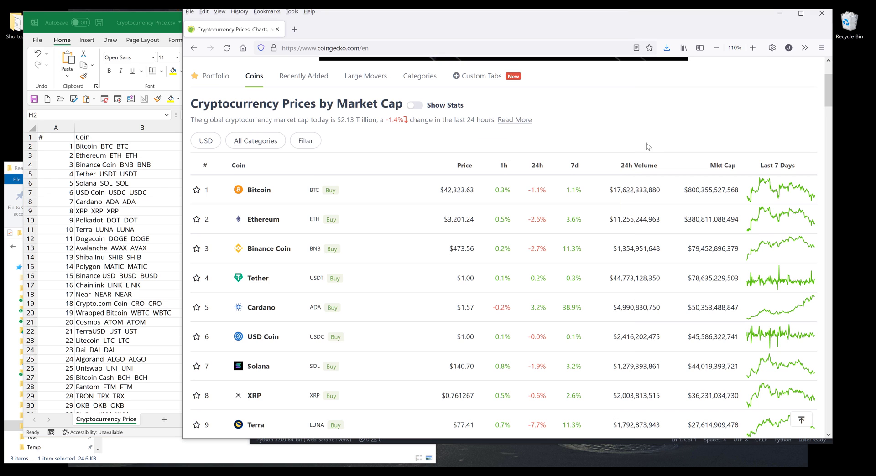
Scroll CoinGecko's table down to further coins such as Polkadot and Dogecoin.
scroll("down", 3)
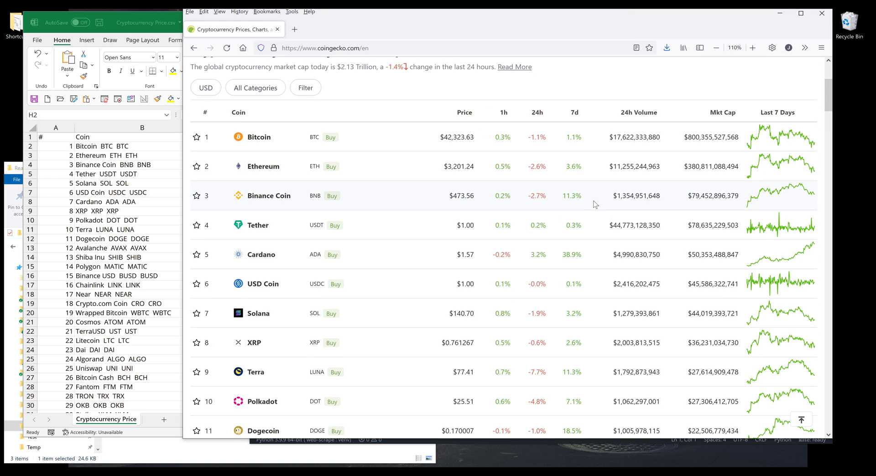
mouse_move(758, 119)
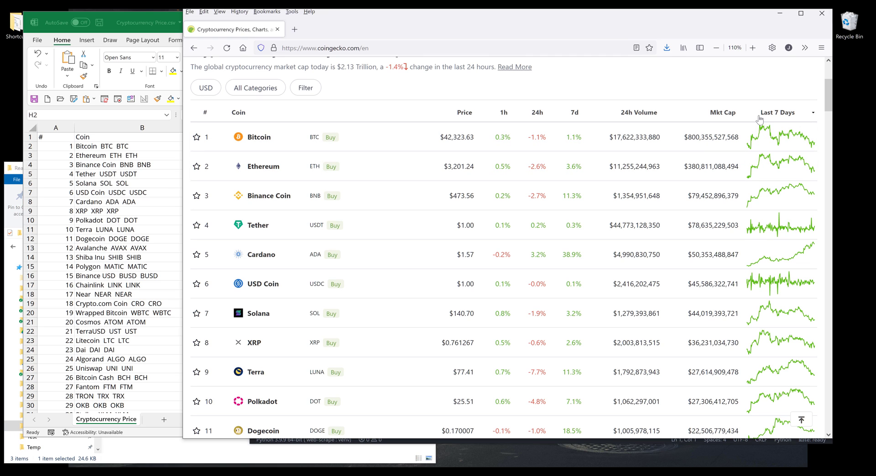
mouse_move(775, 123)
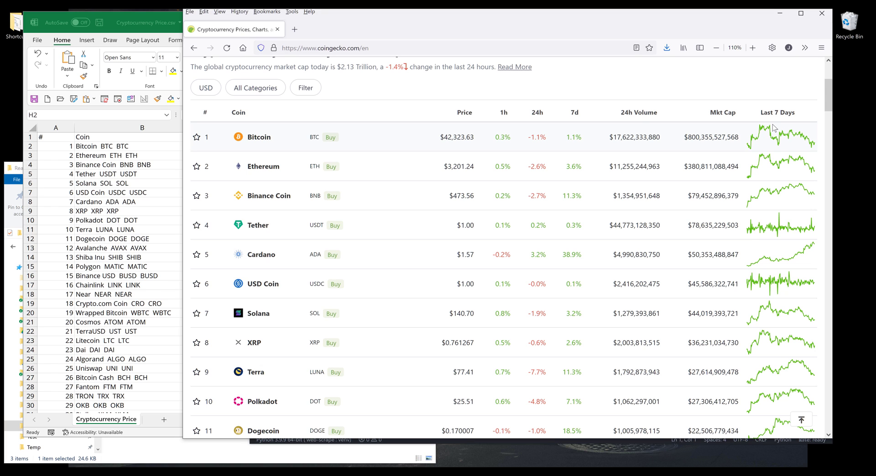
mouse_move(158, 217)
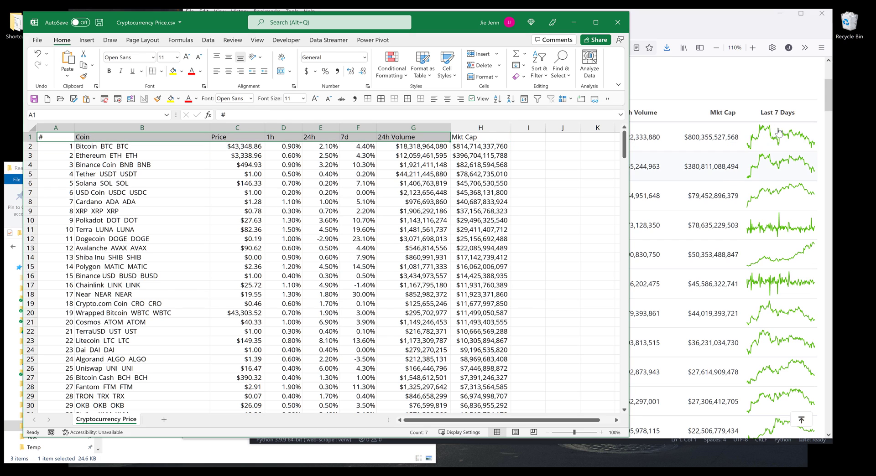
Review Excel's header row, then switch to the empty demo.py in Visual Studio Code.
left_click(413, 278)
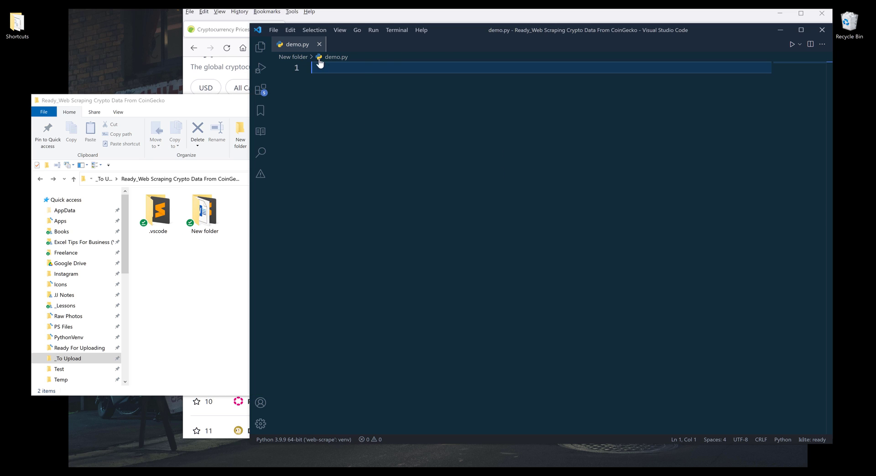
Move demo.py from New folder to the project root in the Explorer sidebar.
left_click(260, 47)
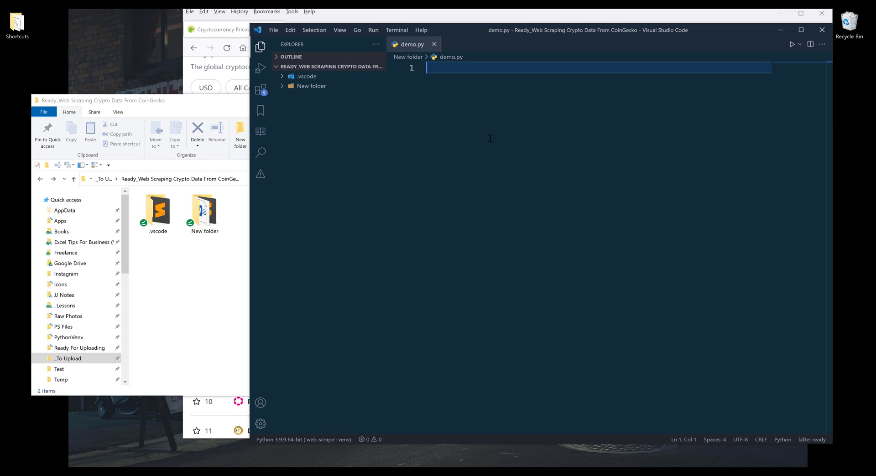
left_click(434, 44)
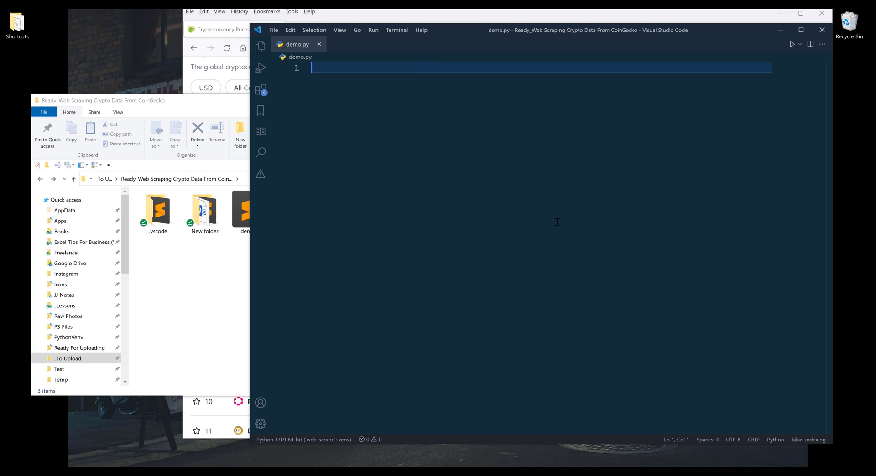
Add requests, bs4 and pandas starter code, deleting the pprint, time and datetime imports.
type("bs4 import BeautifulSoup")
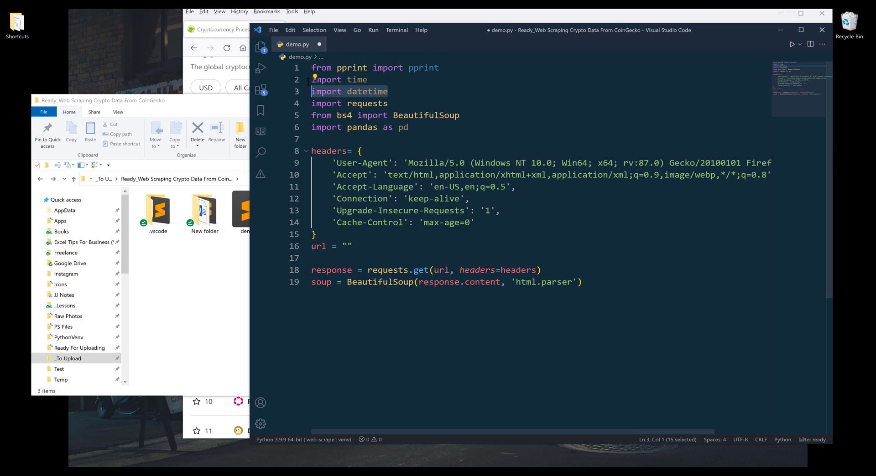
key("Delete")
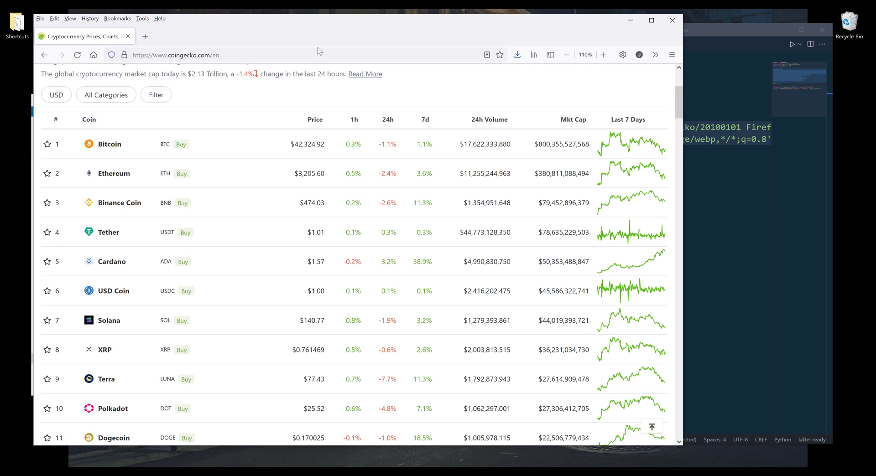
Go to page 3 of CoinGecko's coin rankings and select its web address.
left_click(176, 54)
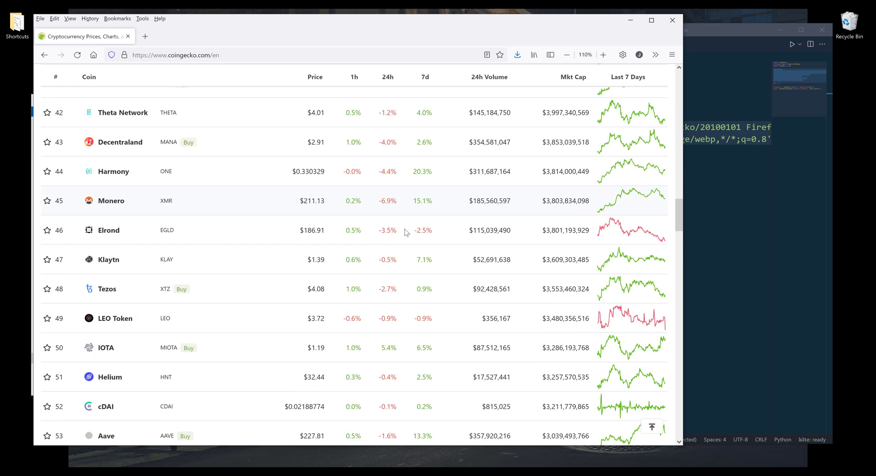
scroll("down", 3)
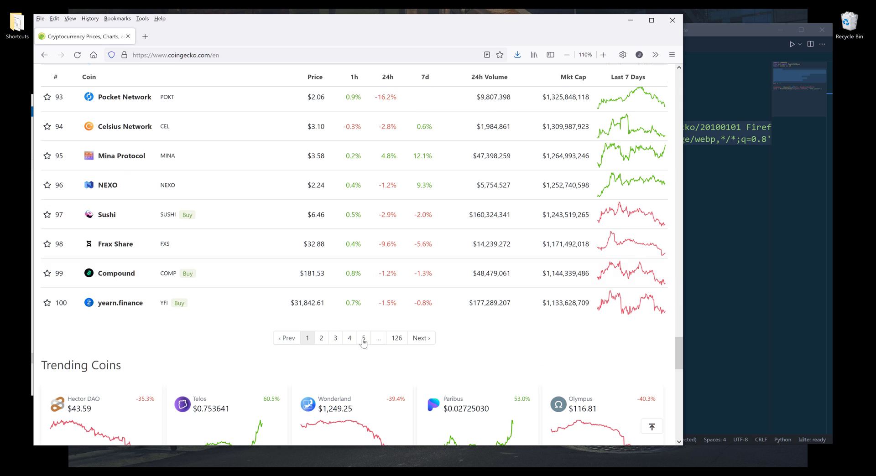
left_click(335, 338)
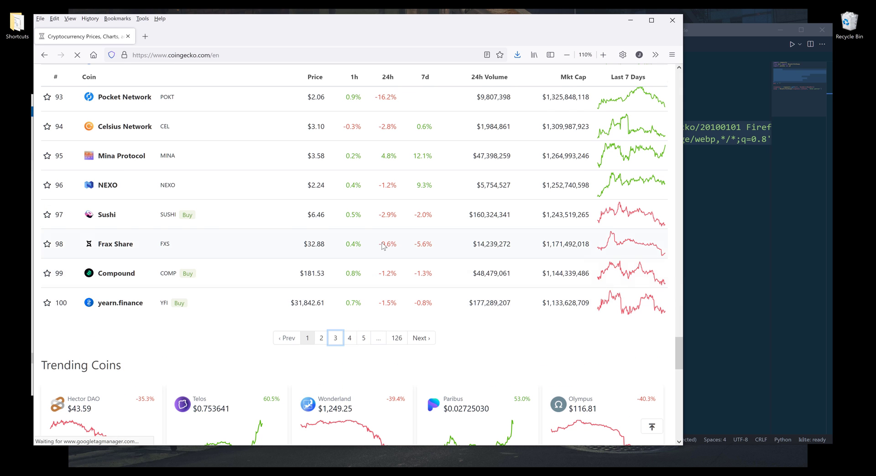
left_click(335, 338)
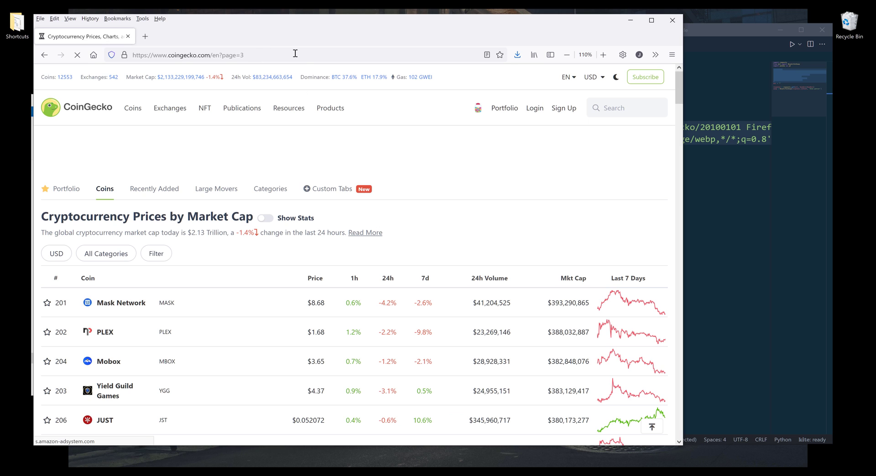
left_click(224, 55)
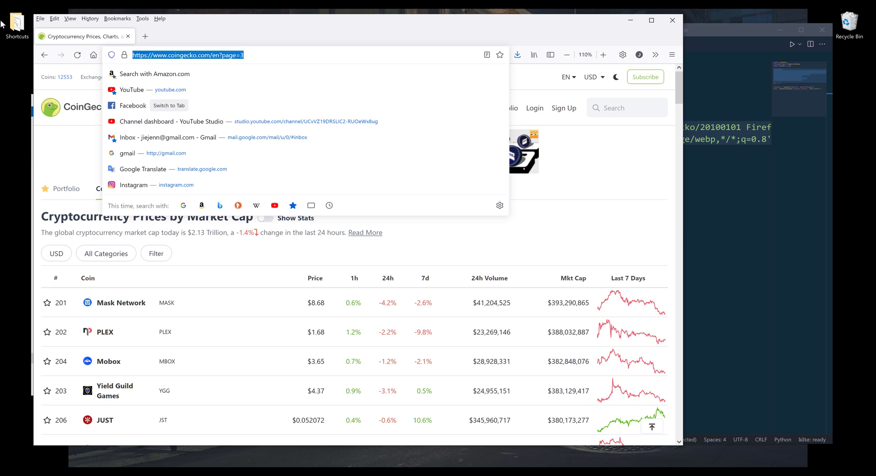
mouse_move(78, 55)
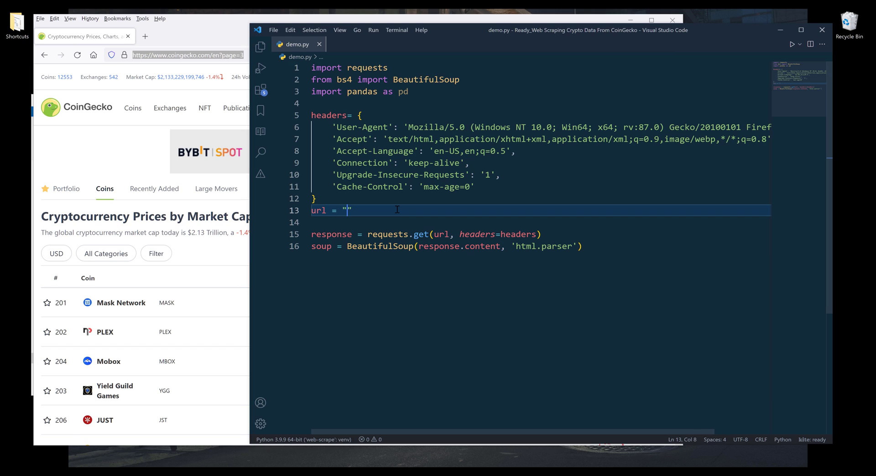
Set base_url to CoinGecko's English site and add an empty tables list.
type("https://www.coingecko.com/en?page=3")
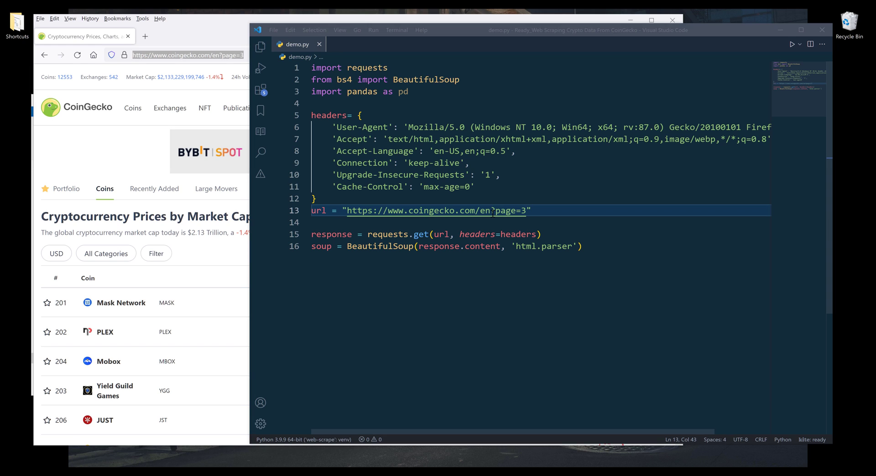
mouse_move(496, 211)
type("base_")
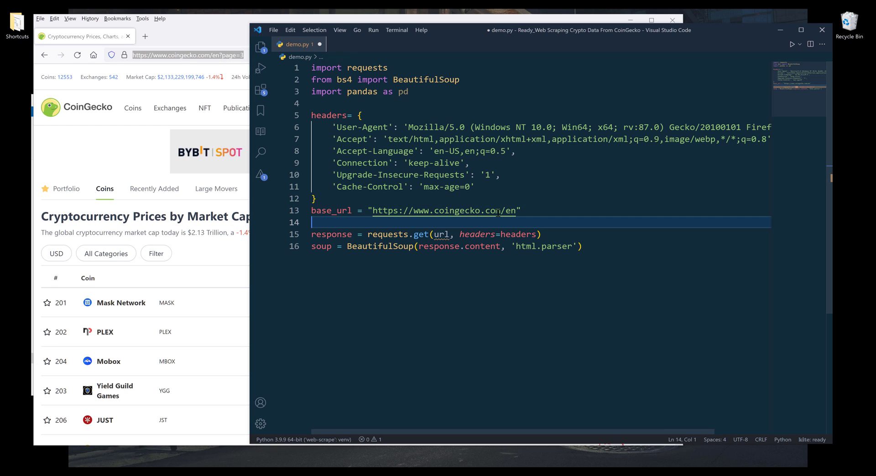
type("tables = []")
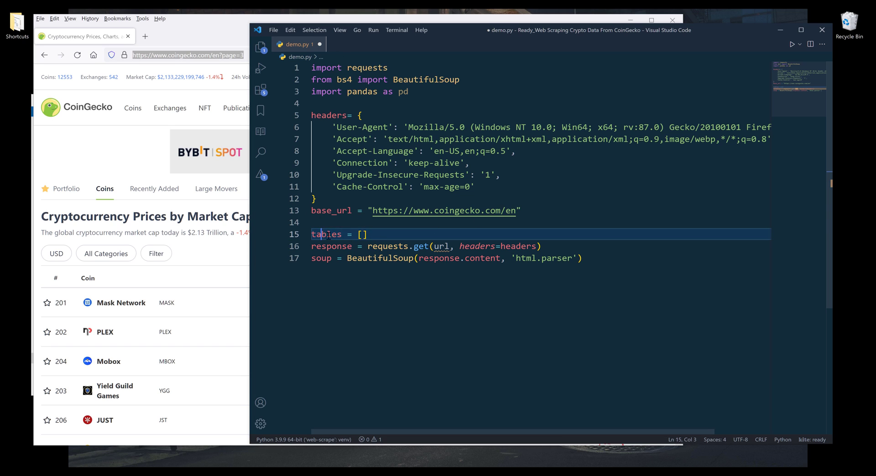
key("Enter")
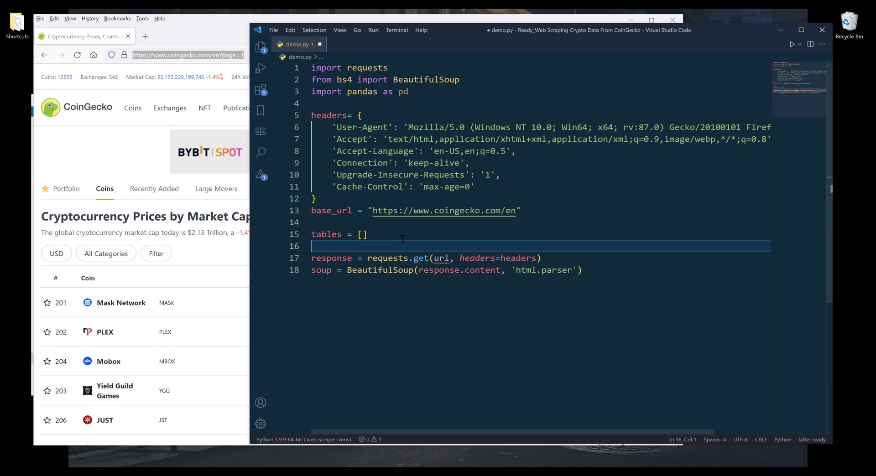
Wrap the request in a for loop over range(1, 4), fetching base_url.
type("for i inr")
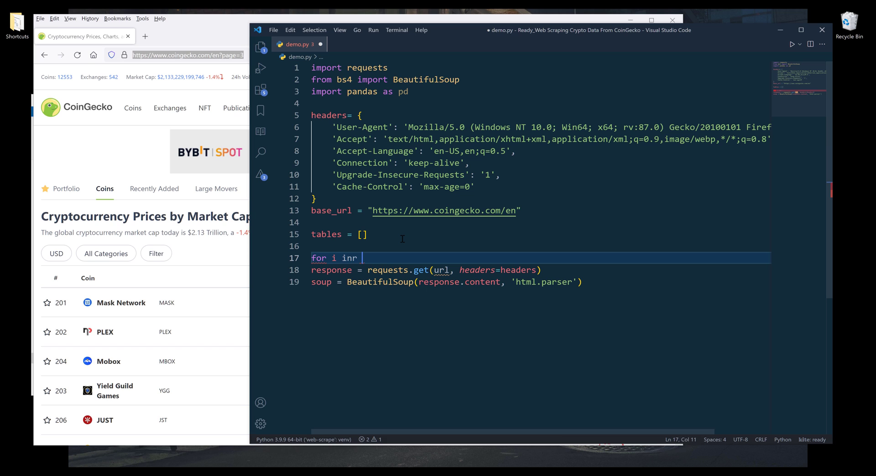
key("BackSpace")
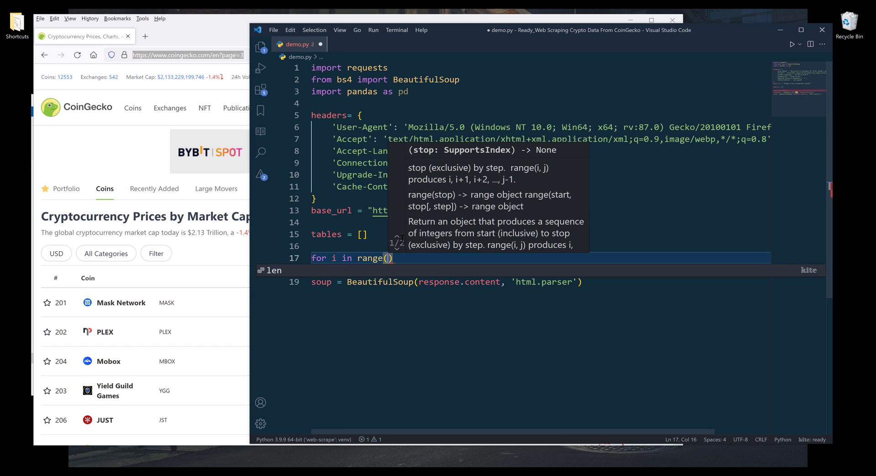
type("1,")
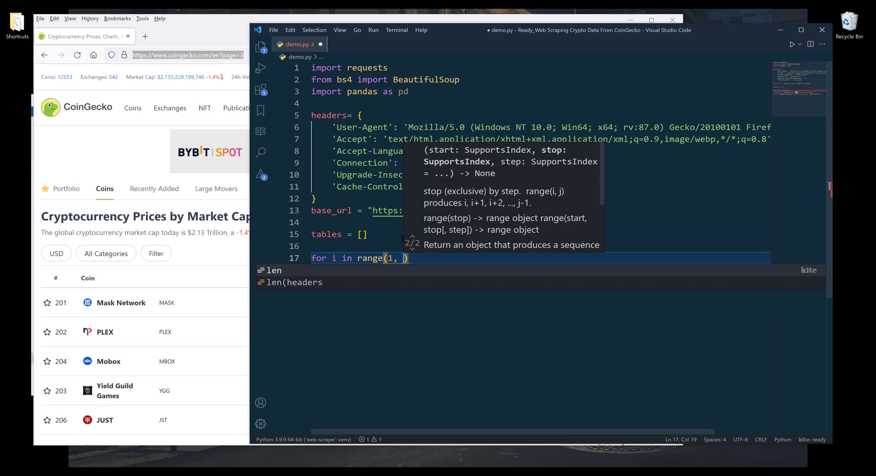
type("4):")
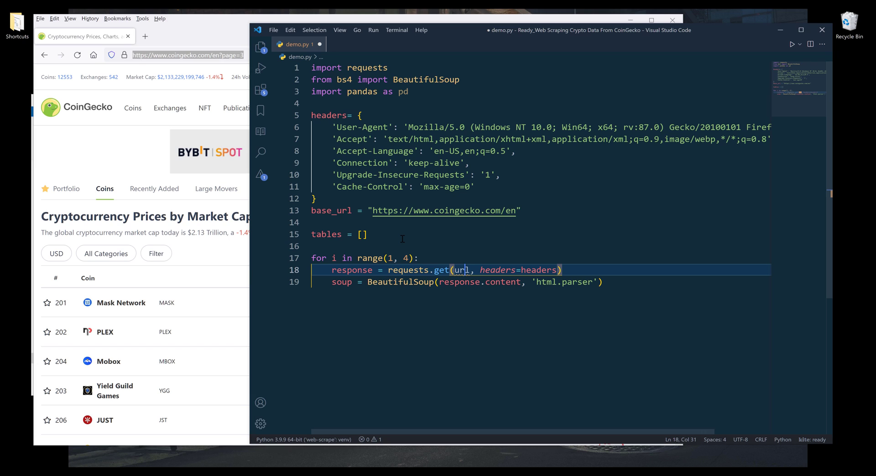
double_click(461, 270)
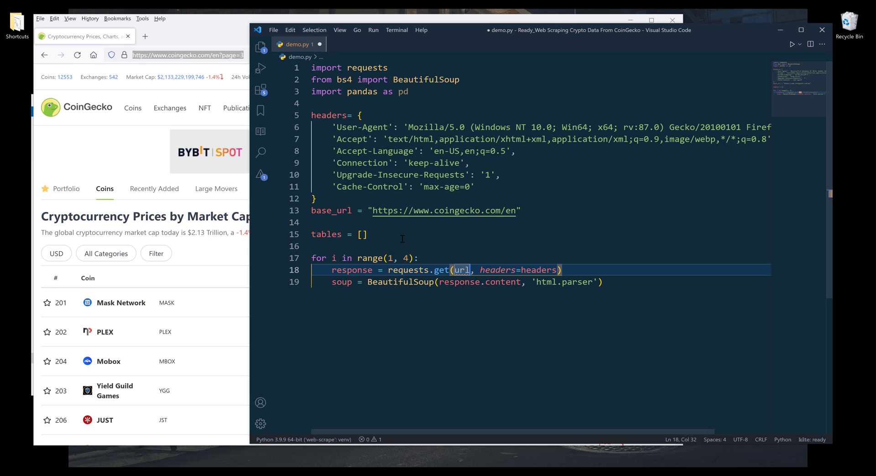
type("base_")
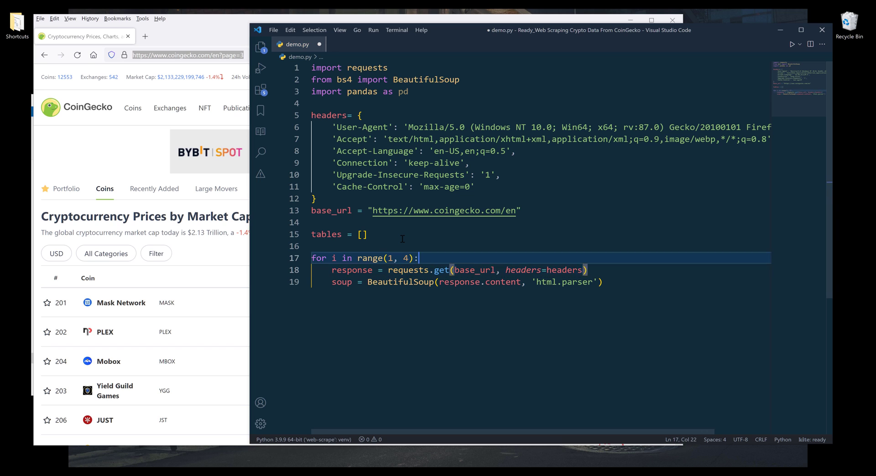
key("Enter")
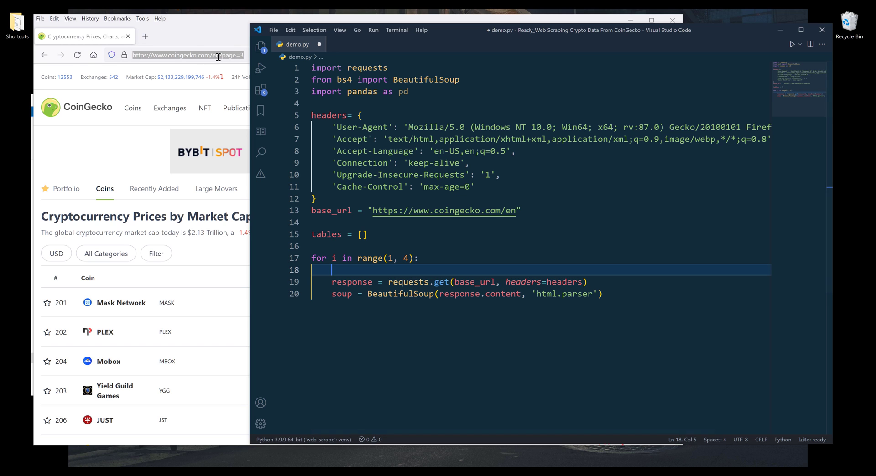
Add a params dictionary {'page': i} above the request inside the loop.
left_click(217, 55)
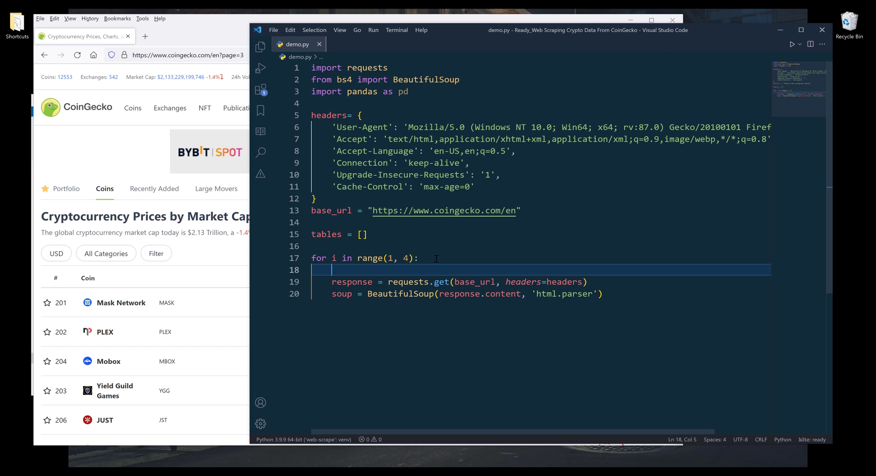
type("params = {")
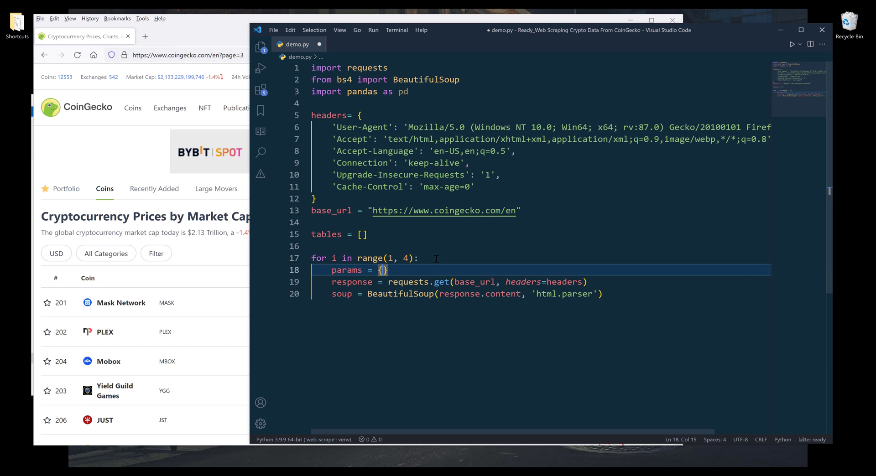
key("Enter")
type("'")
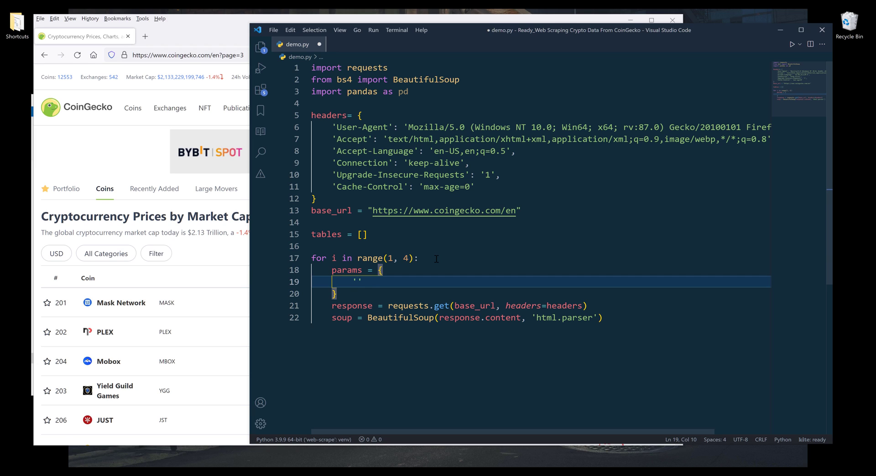
type("page")
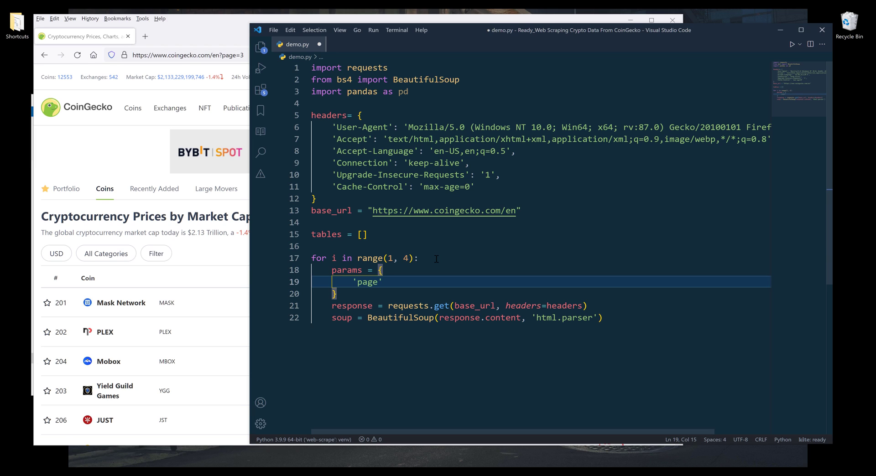
type("':")
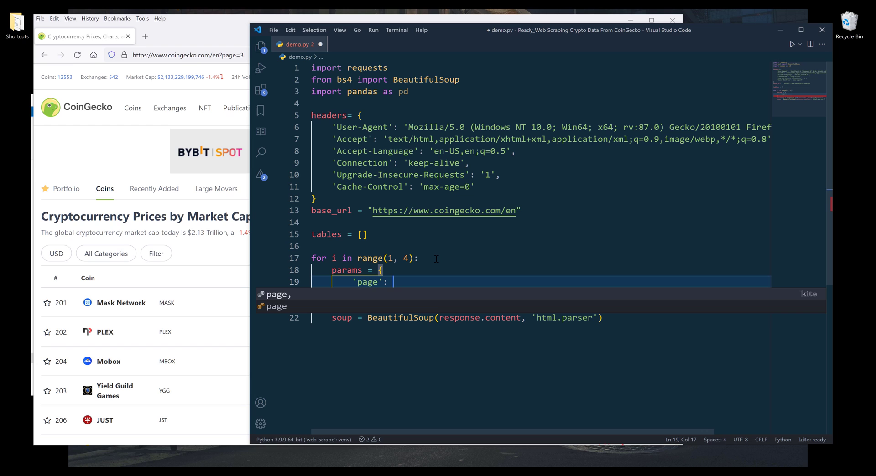
type("i")
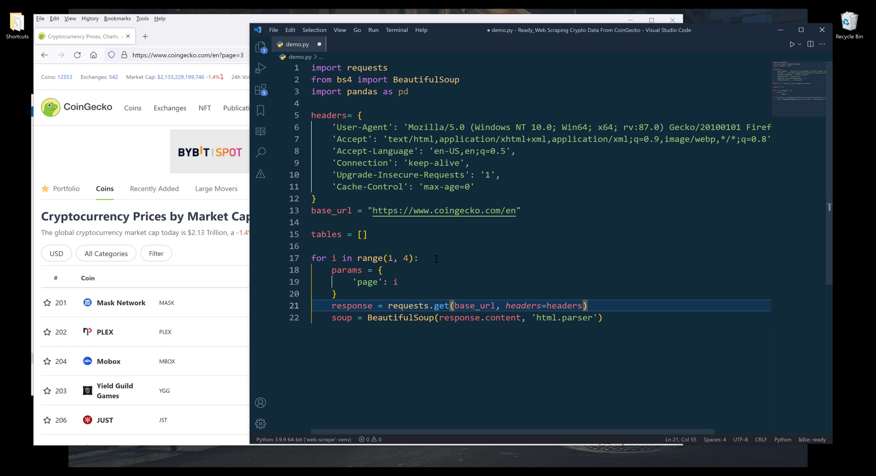
Pass params=params in requests.get and parse response.content with BeautifulSoup 'html.parser'.
type(",")
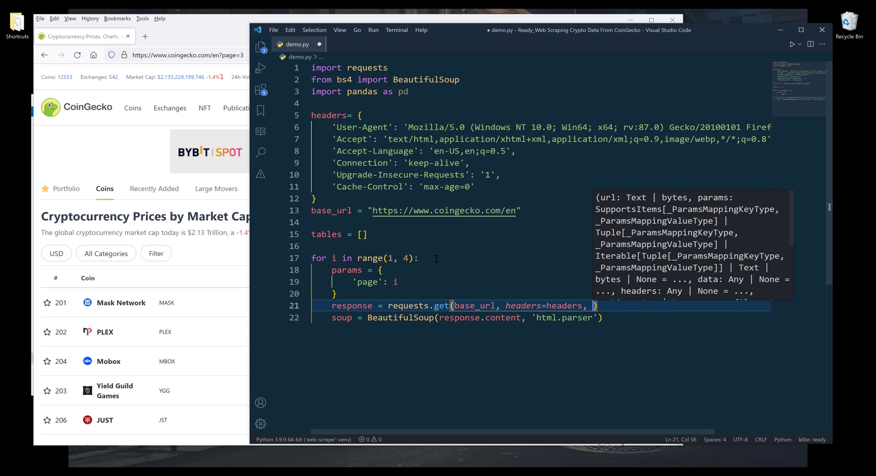
type("param")
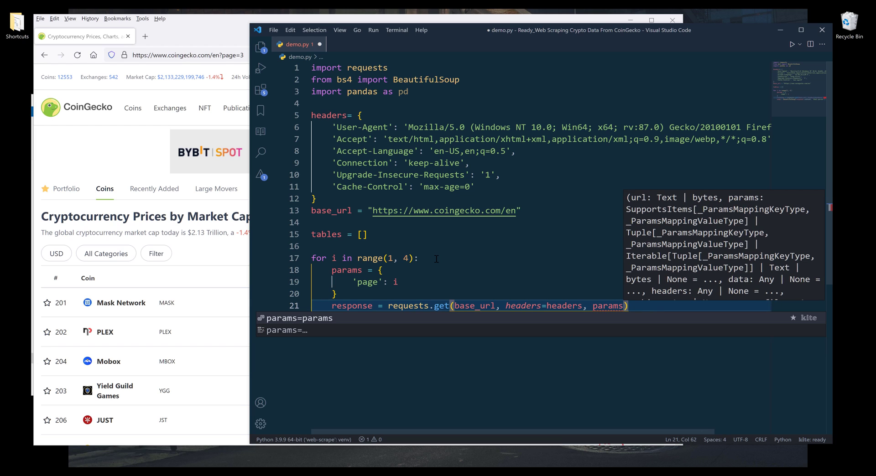
type("soup = BeautifulSoup(response.content, 'html.parser')")
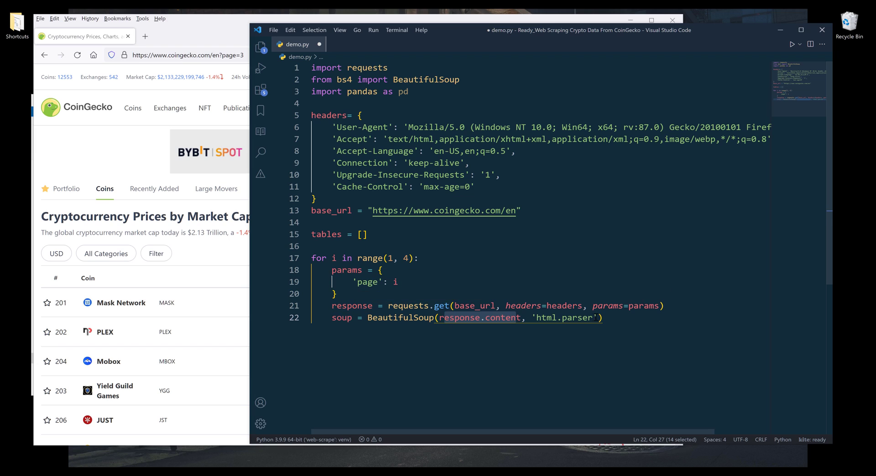
double_click(564, 318)
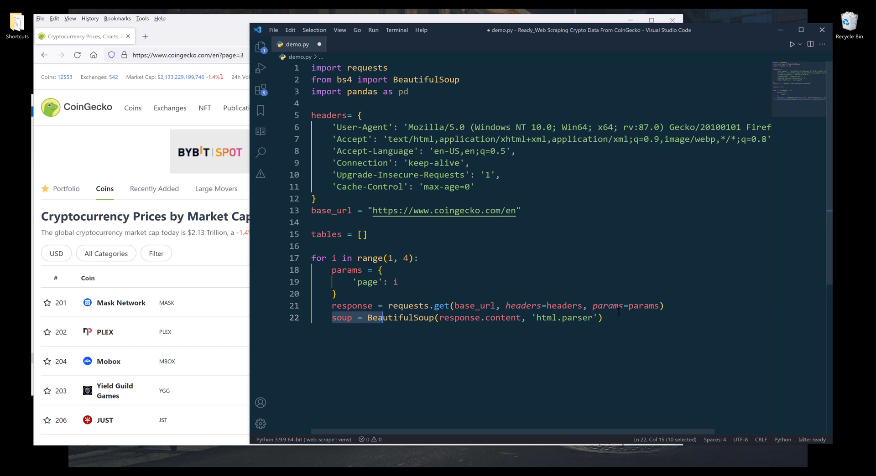
Add a break after the soup line, show soup's HTML, and scroll CoinGecko's coin list.
type("break")
type("soup")
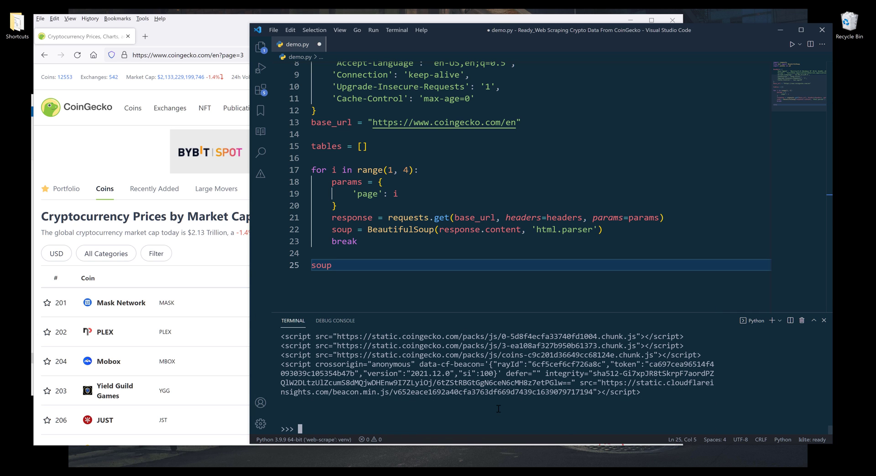
left_click(86, 37)
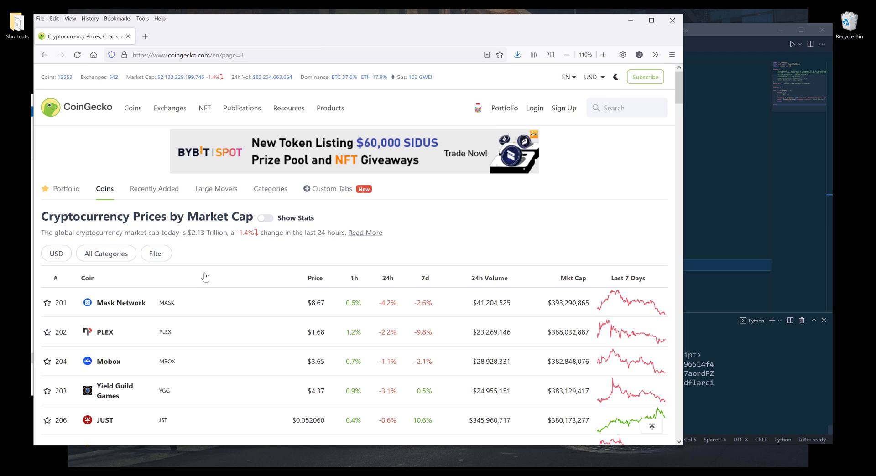
scroll("down", 3)
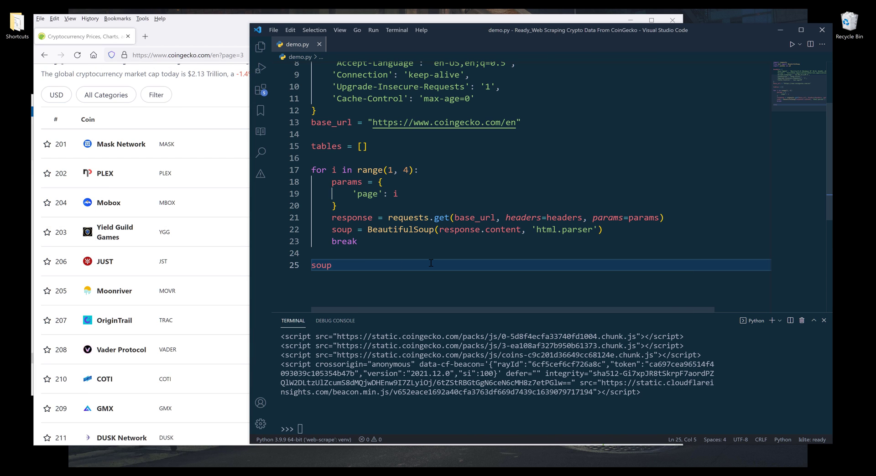
Evaluate pd.read_html(str(soup))[0] in the terminal, giving 100 rows by 10 columns.
type("pd")
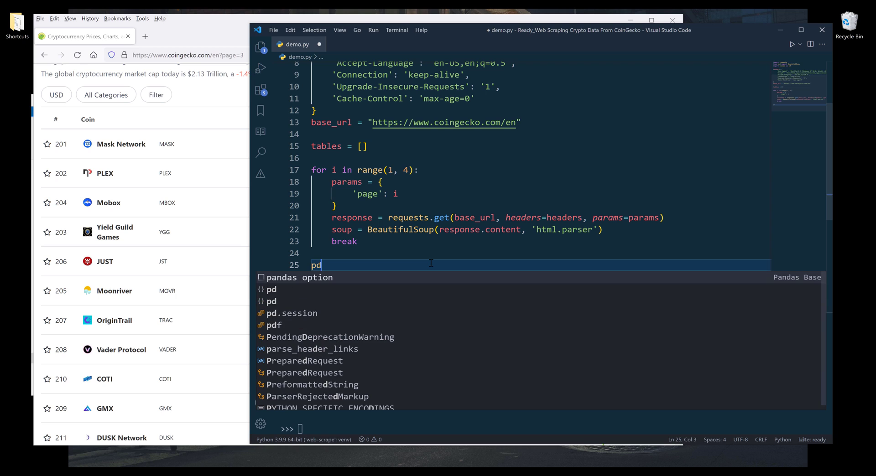
type(".")
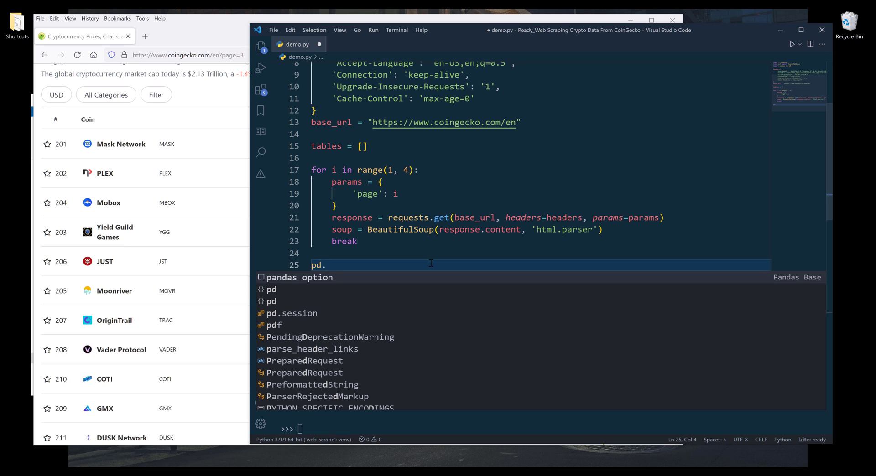
type("r")
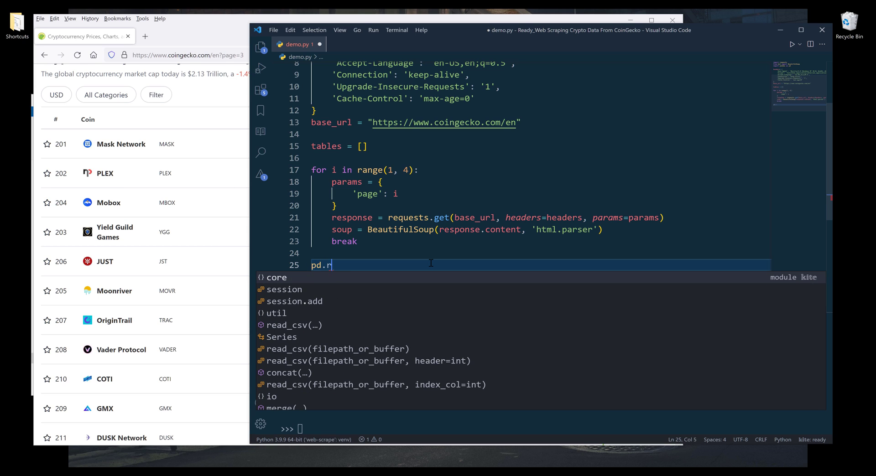
type("ead_html()")
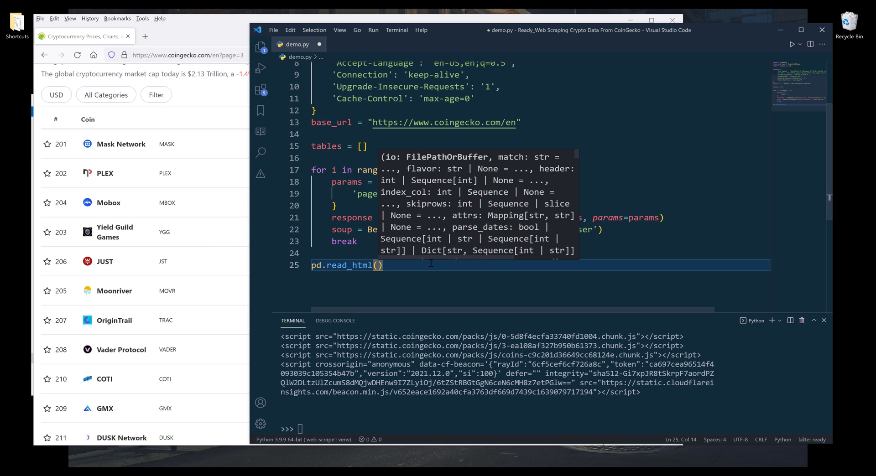
type("(")
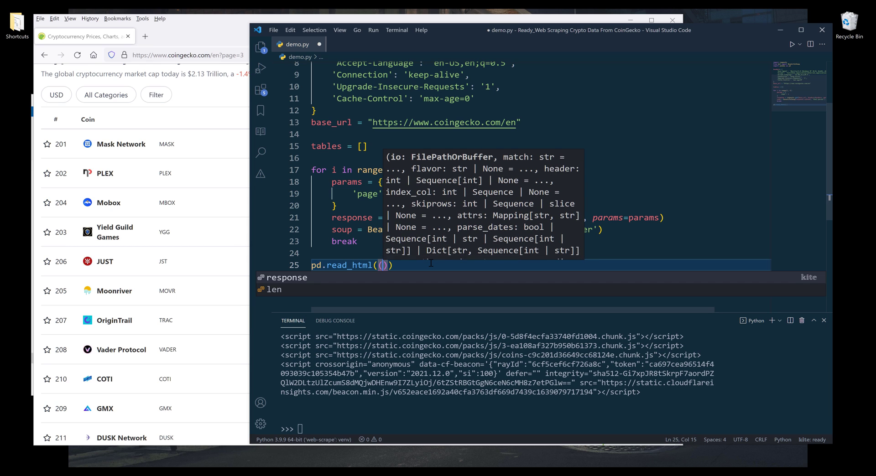
type("str(soup")
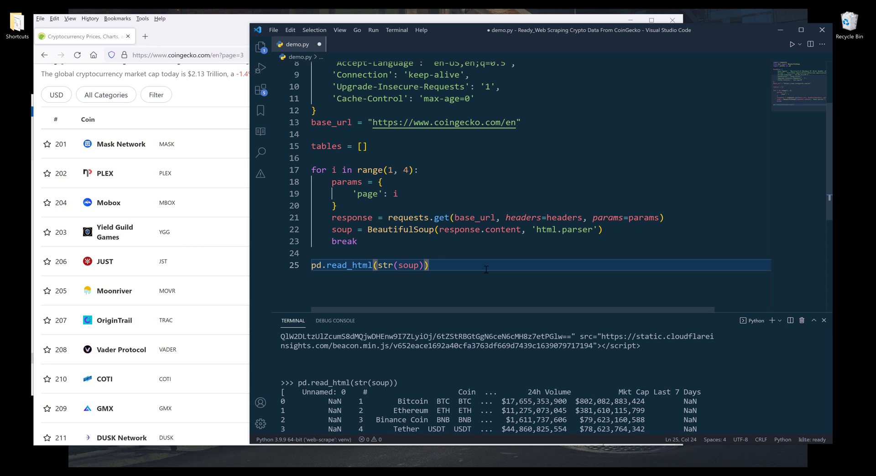
type("[0]")
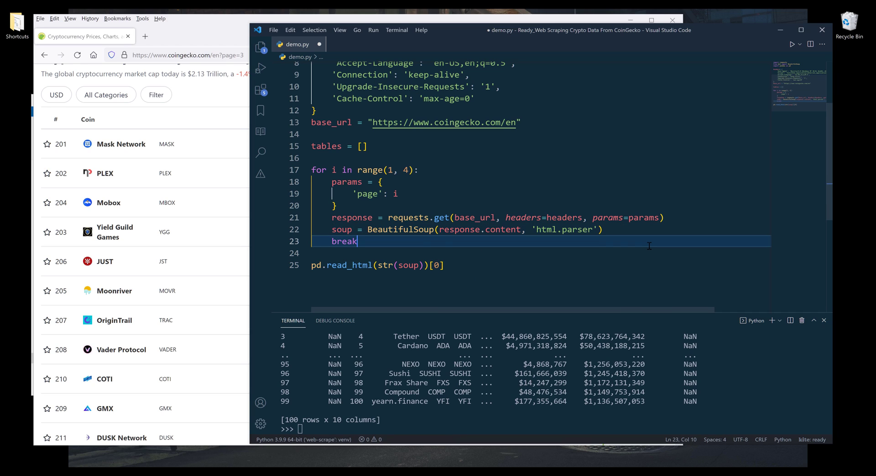
Replace the break with tables.append(pd.read_html(str(soup))[0]) inside the page loop.
type("ta")
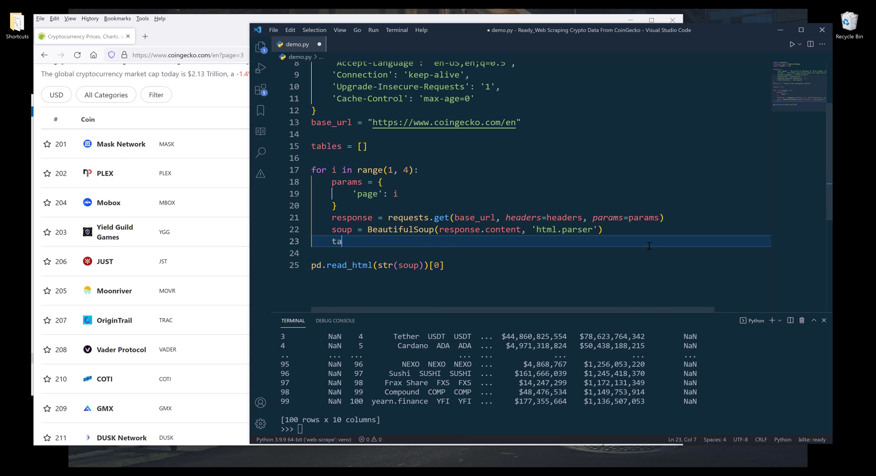
type("bles.")
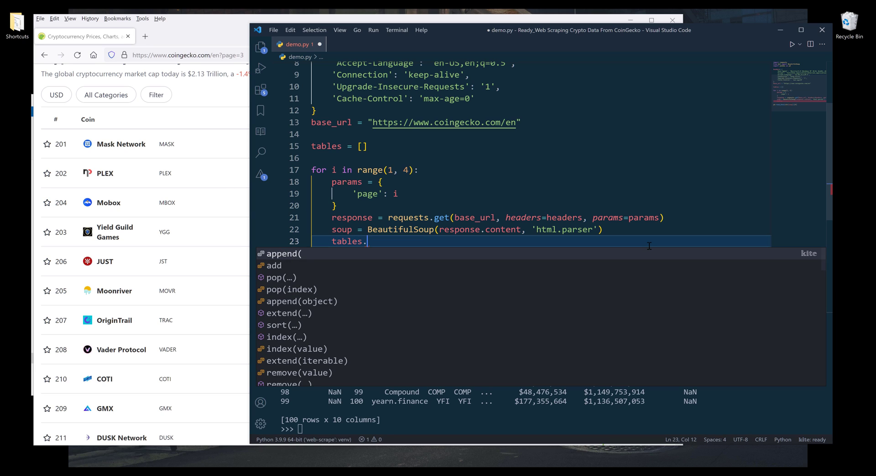
type("appen")
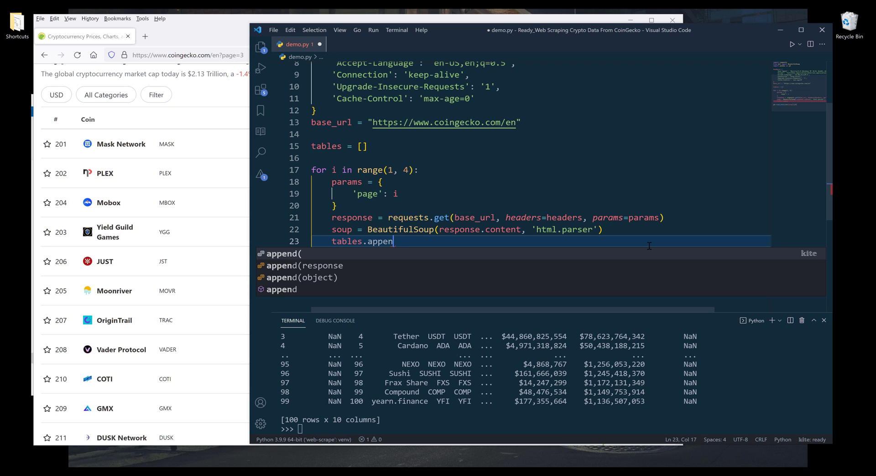
type("(pd.")
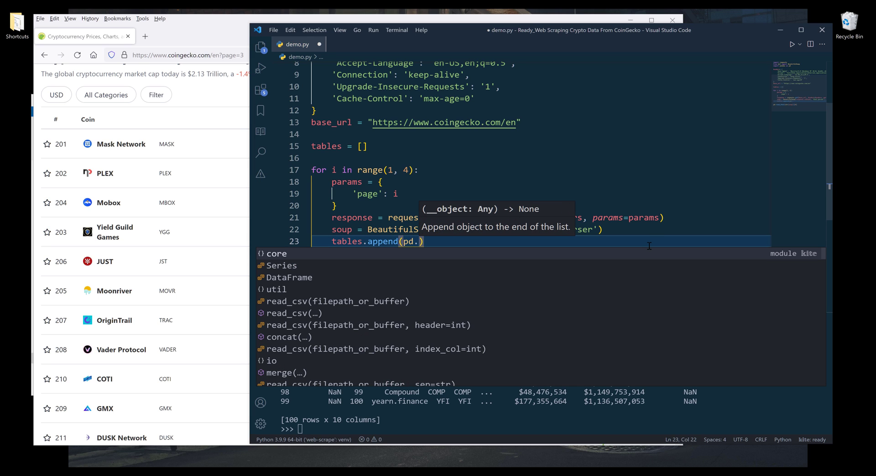
type("pd.read_html(str(soup))[0]")
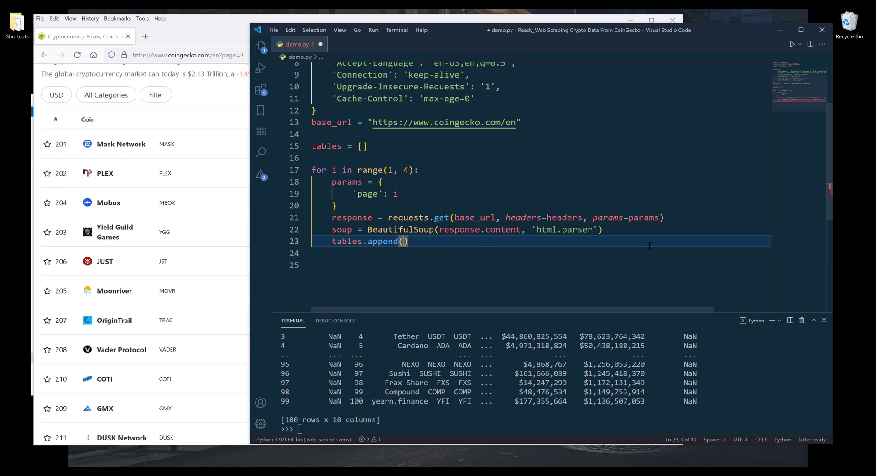
type("pd.read_html(str(soup))[0]")
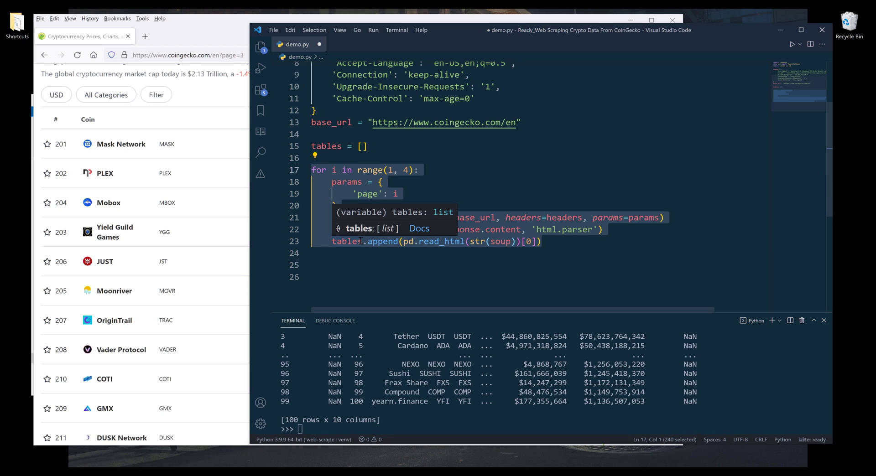
mouse_move(346, 263)
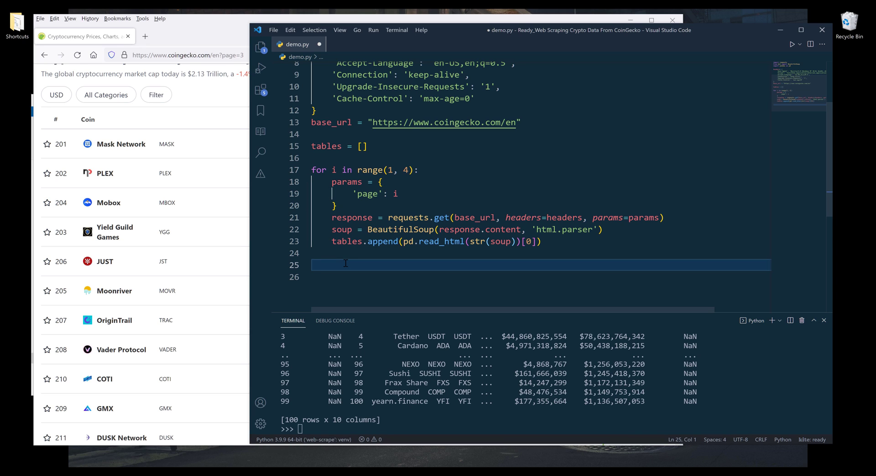
Add master_table = pd.concat(tables) after the loop and run lines 15–25.
type("pd.conca")
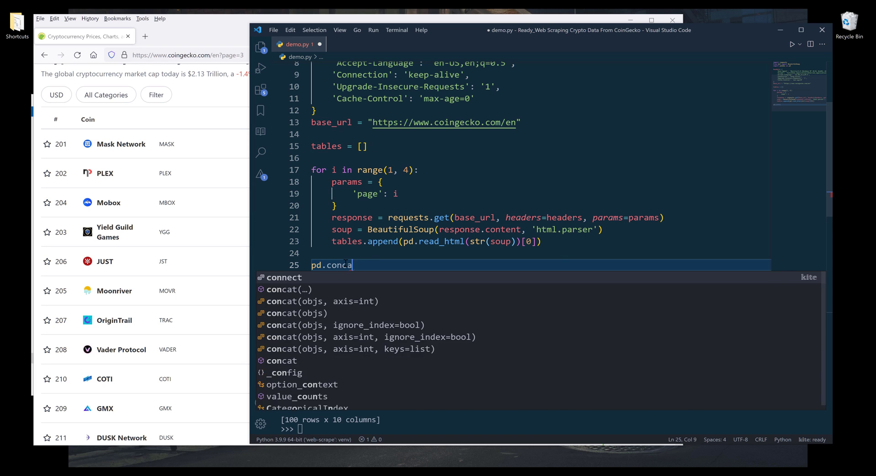
type("(table)")
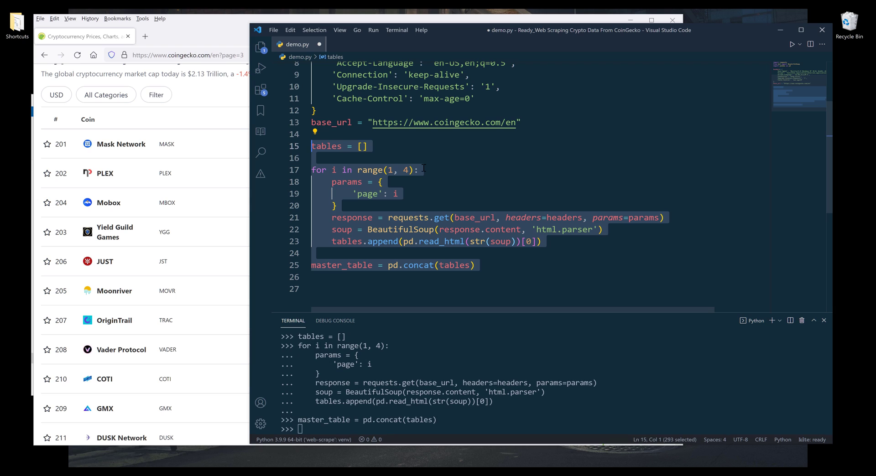
left_click(516, 297)
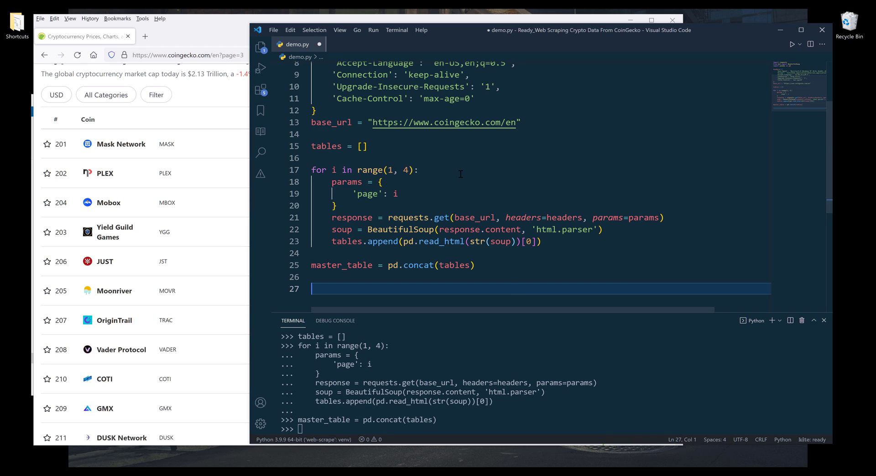
Print 'Processing page {0}'.format(i) in the loop and evaluate master_table in the terminal.
type("print")
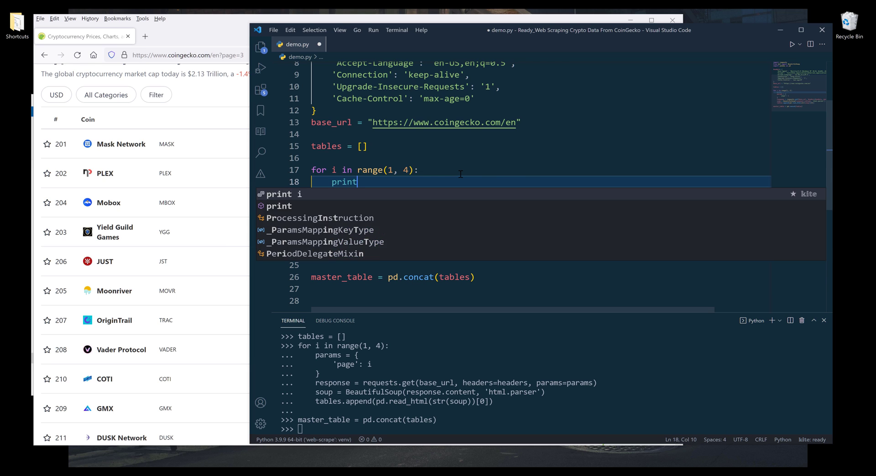
type("('Profe')")
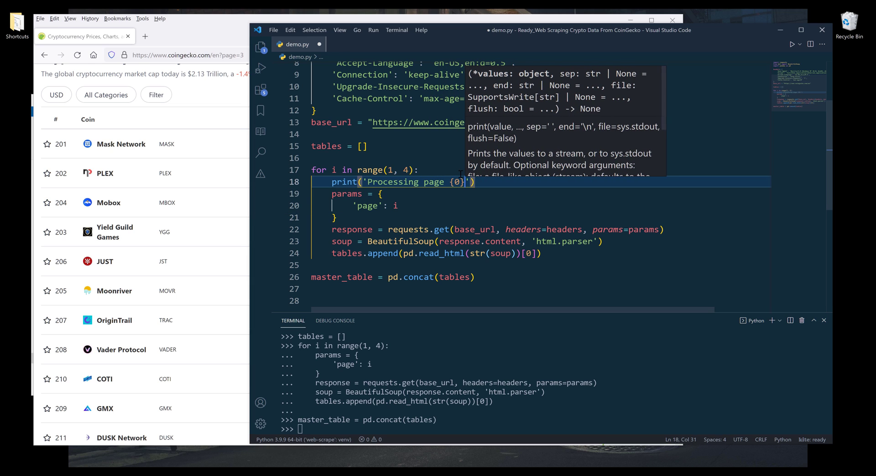
type(".format(i")
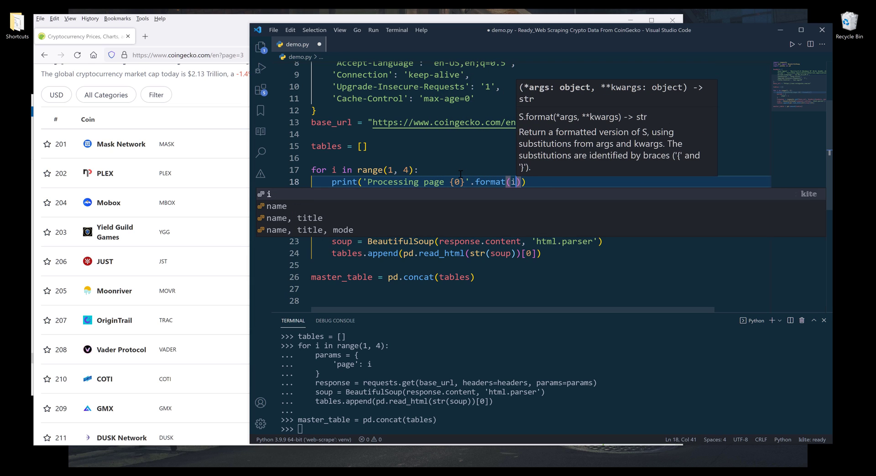
key("Escape")
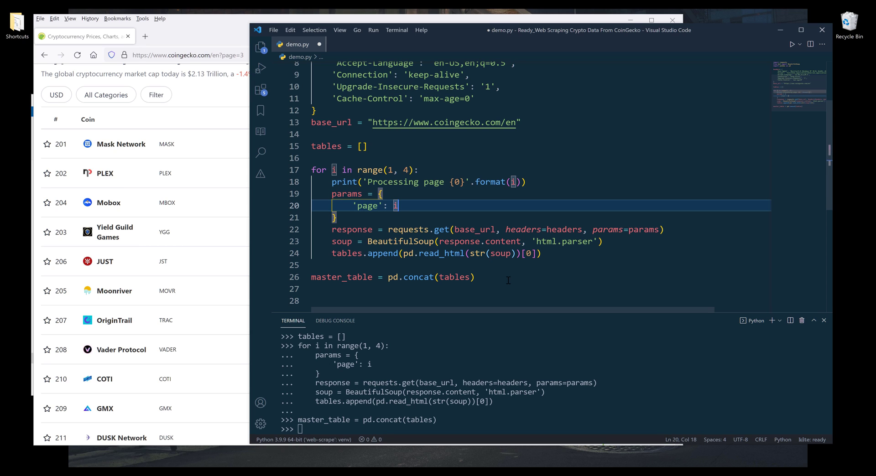
type("master_table")
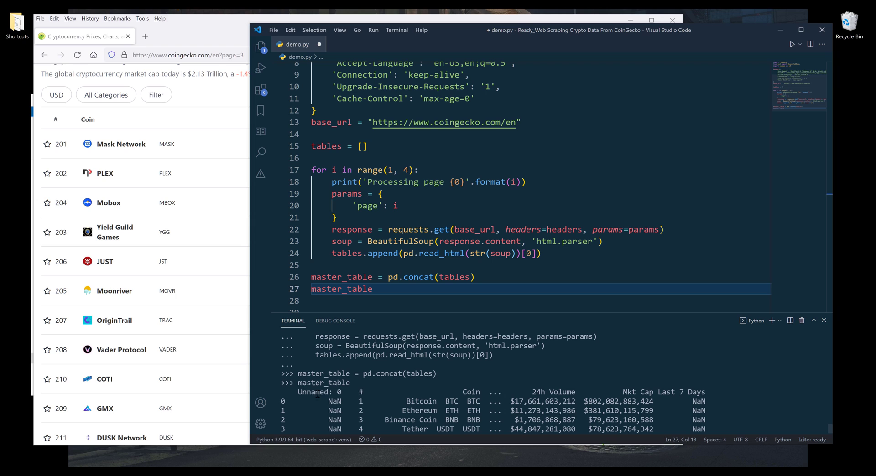
mouse_move(453, 289)
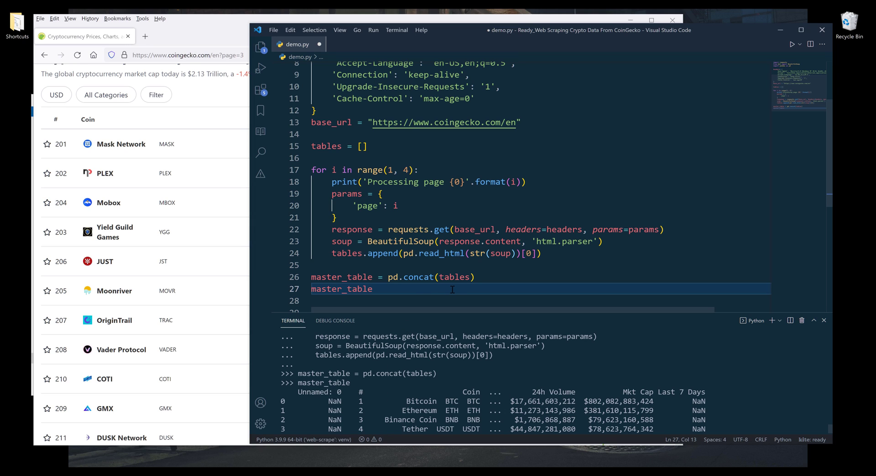
scroll("down", 3)
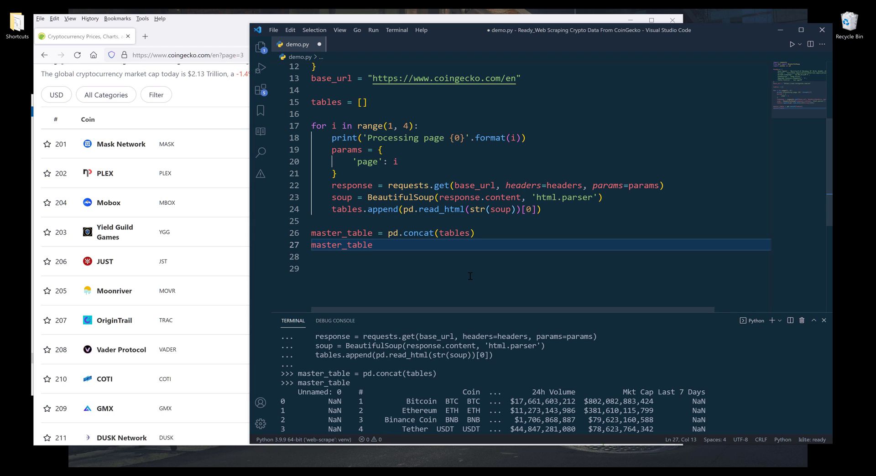
Reassign master_table to master_table.loc[:, master_table.columns[1:-1]].
type(".")
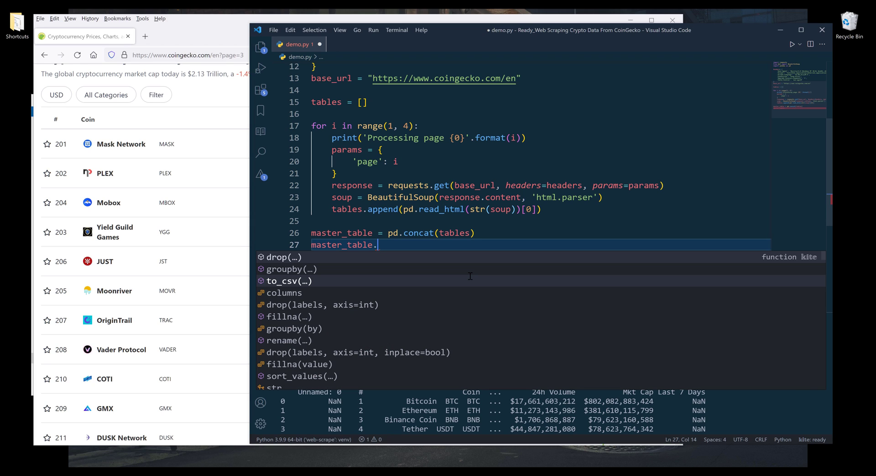
type("loc[:")
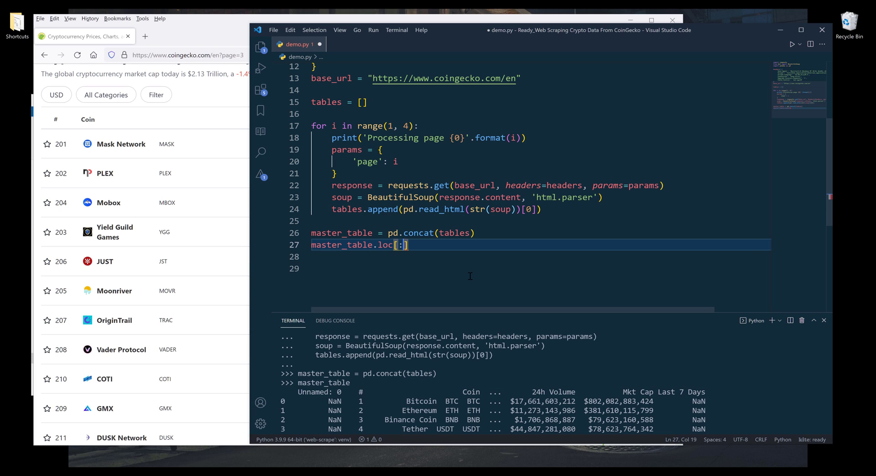
type(",")
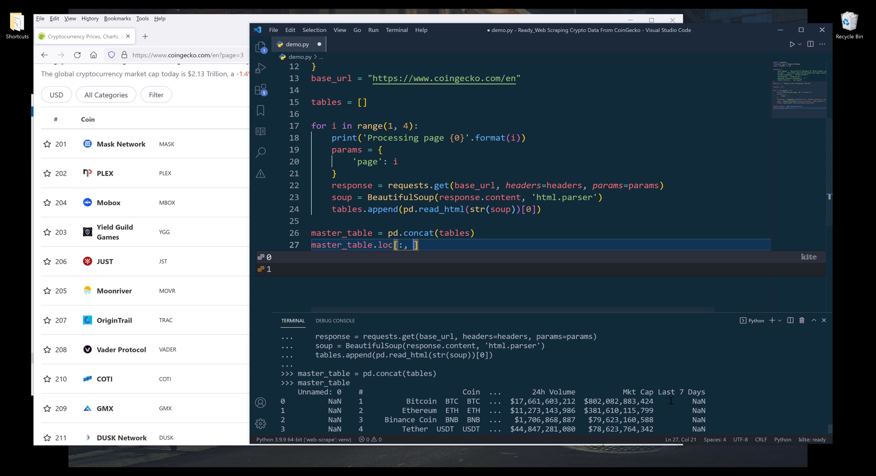
type("m")
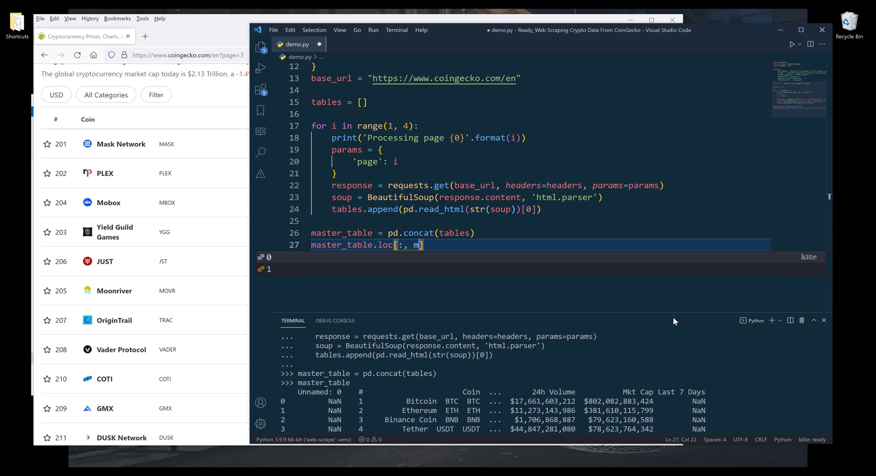
type("aster_table.columns")
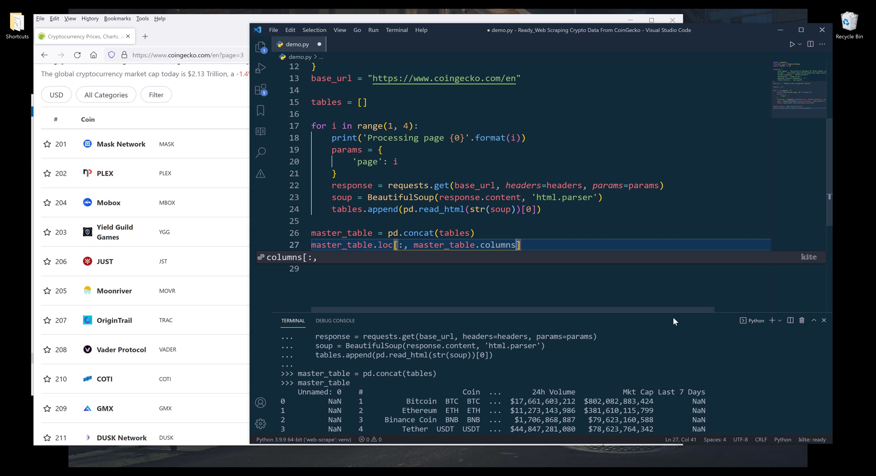
type("[1:")
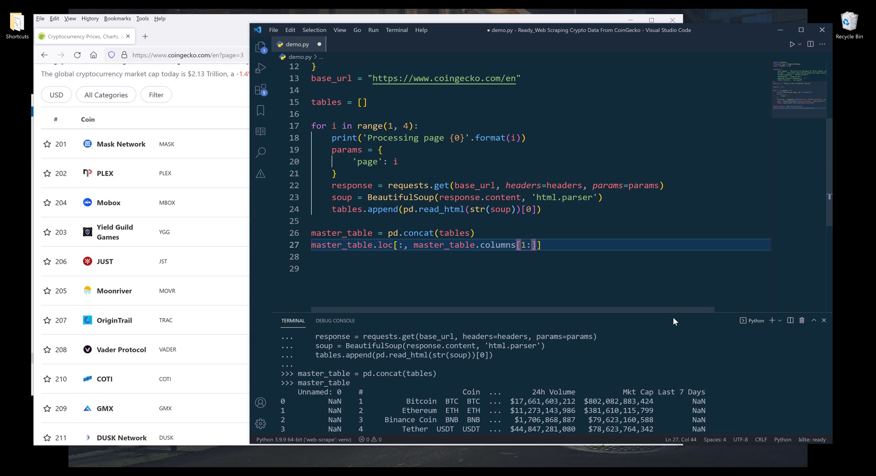
type("-1")
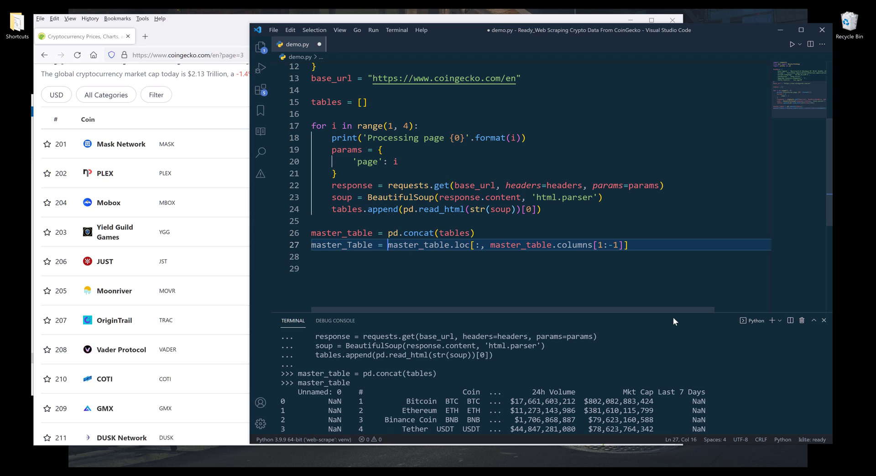
type("master_table")
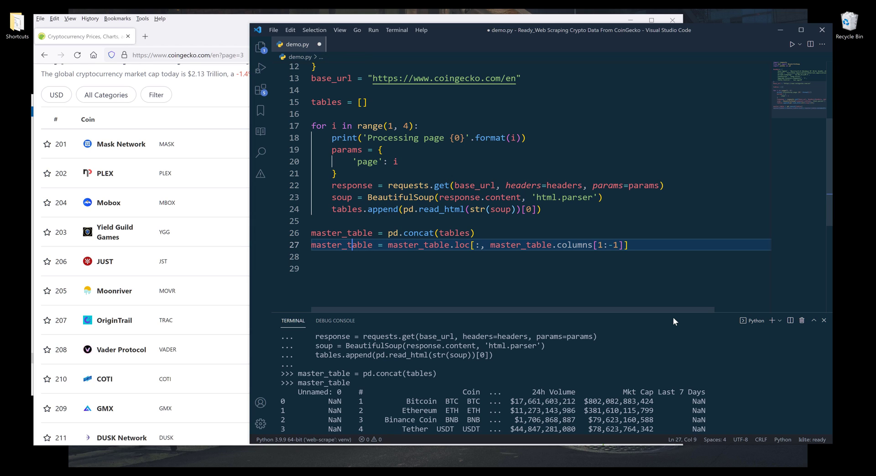
type("master")
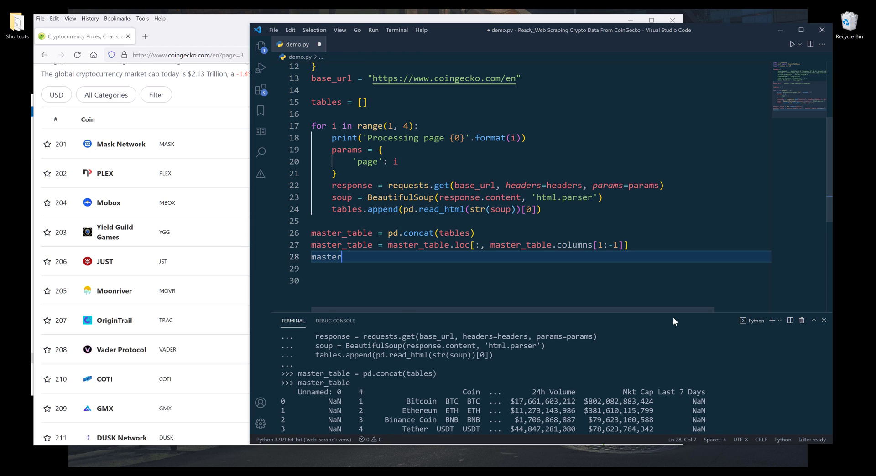
Add master_table.csv('Crypto Data Table.csv', index=False) on line 28 and save demo.py.
type("_table.csv(")
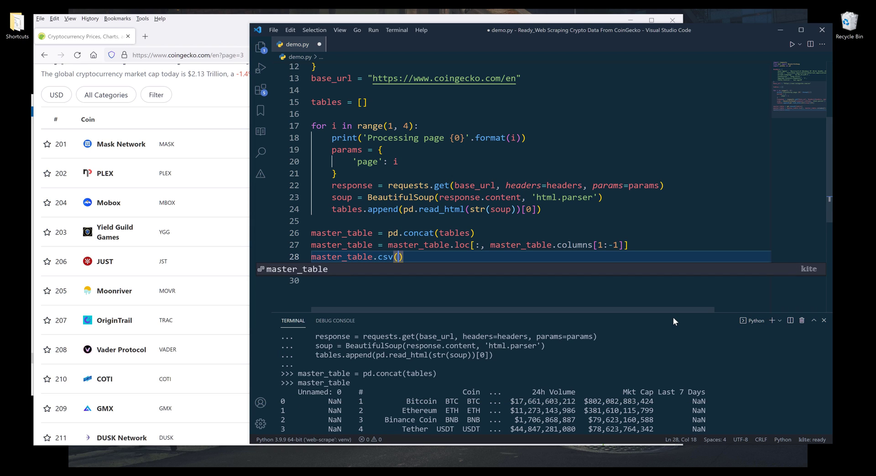
type("''")
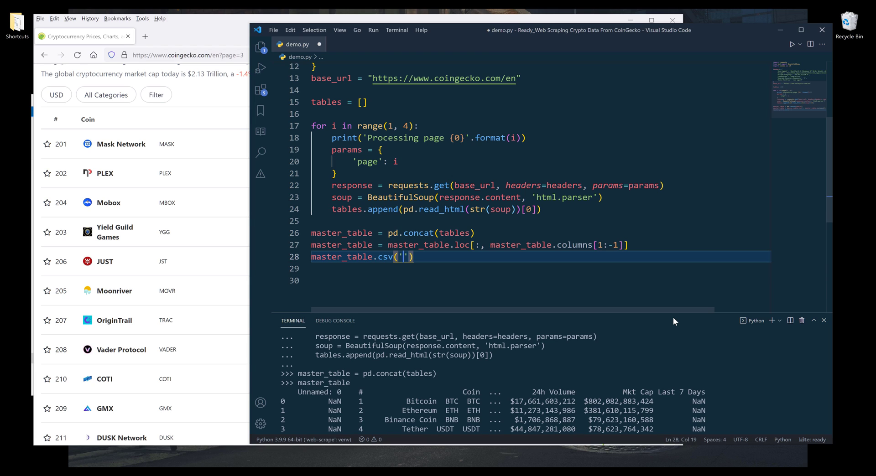
type("Crypto Data")
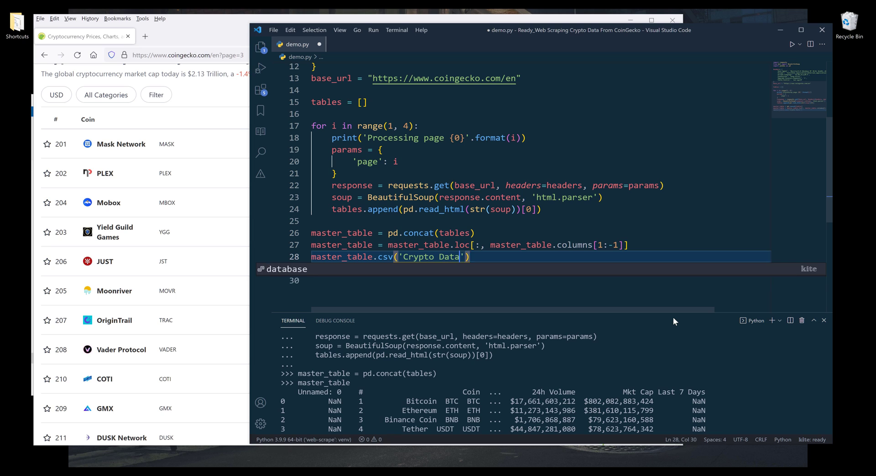
type("Table.csv")
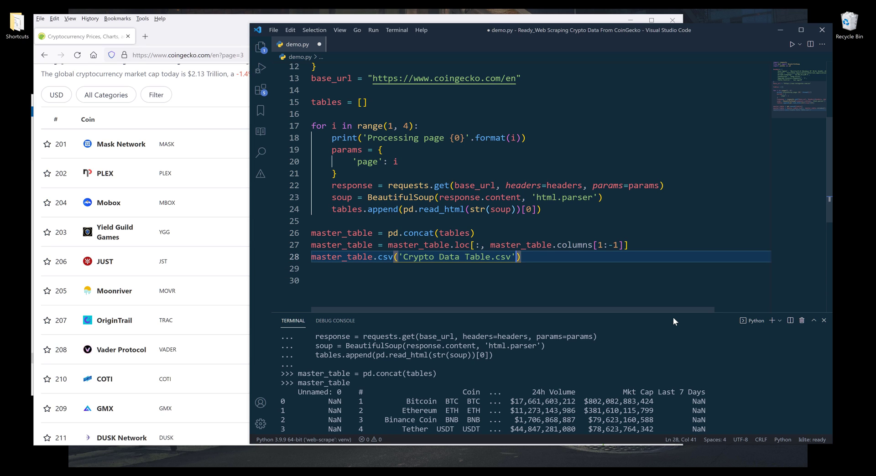
type(", index=False")
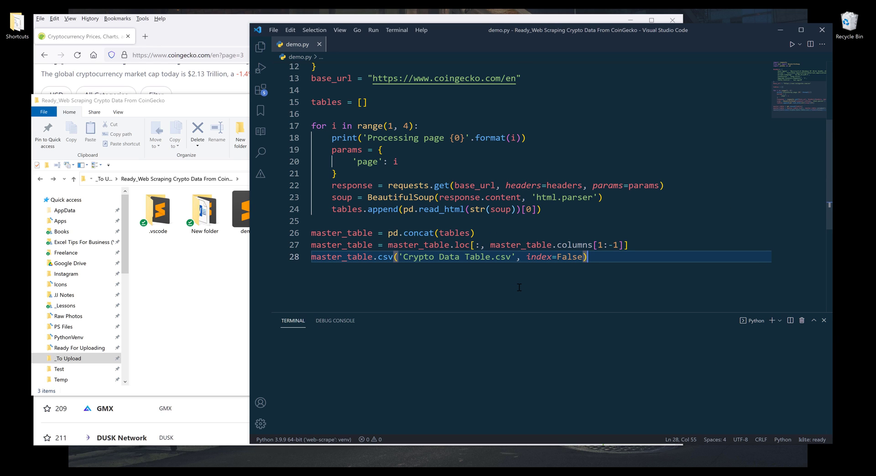
Run the script, correct .csv to .to_csv, and open Crypto Data Table.csv in Excel.
left_click(794, 44)
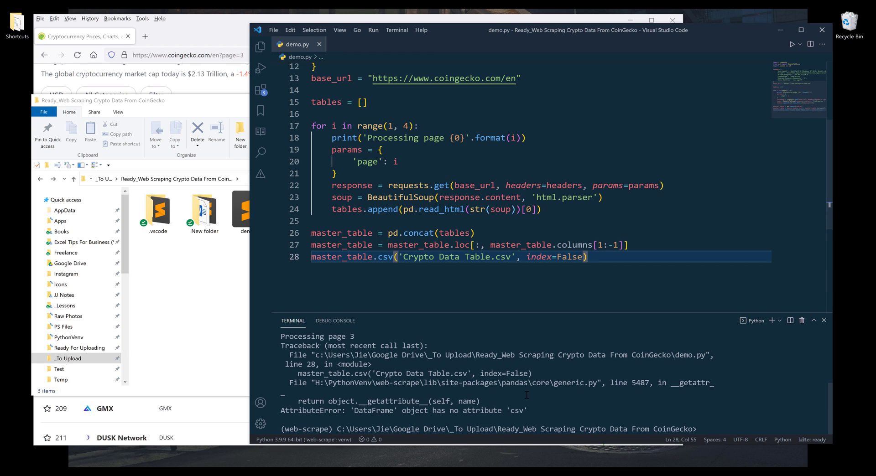
double_click(384, 256)
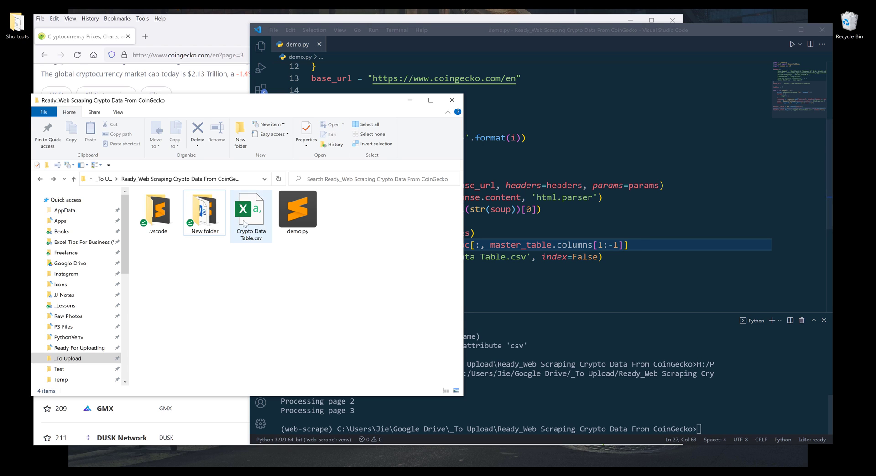
left_click(250, 210)
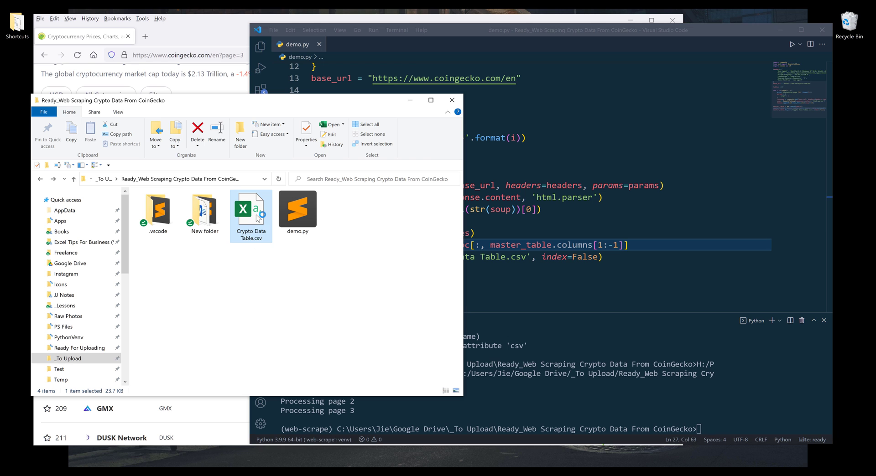
double_click(250, 212)
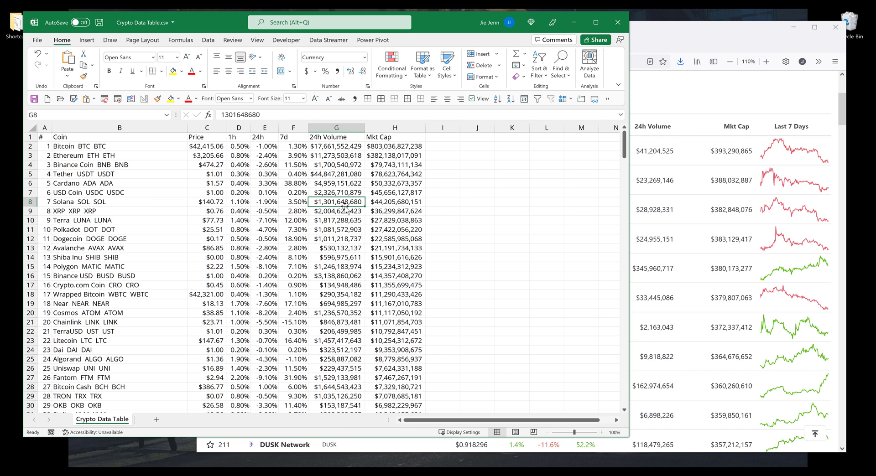
Scroll to row 301, confirming 300 coins ending with TitanSwap.
scroll("down", 3)
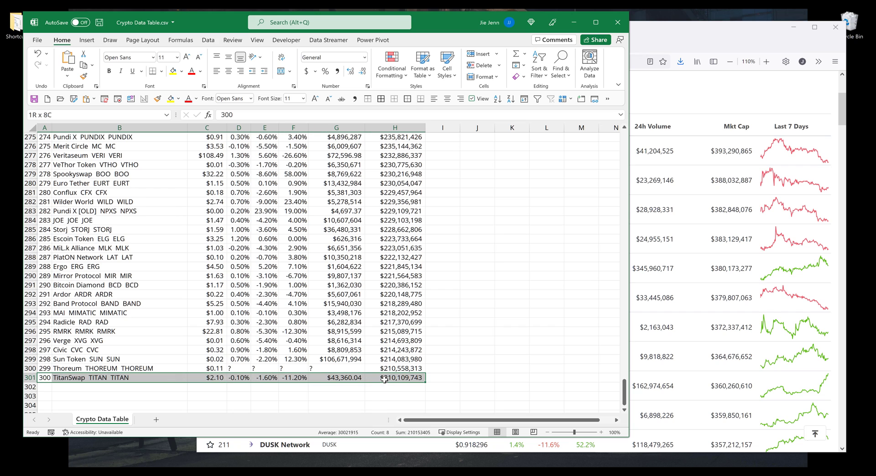
left_click(239, 313)
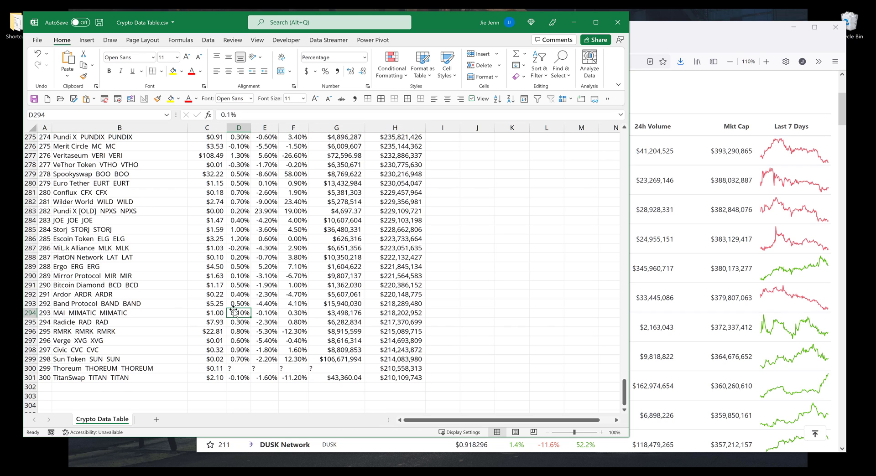